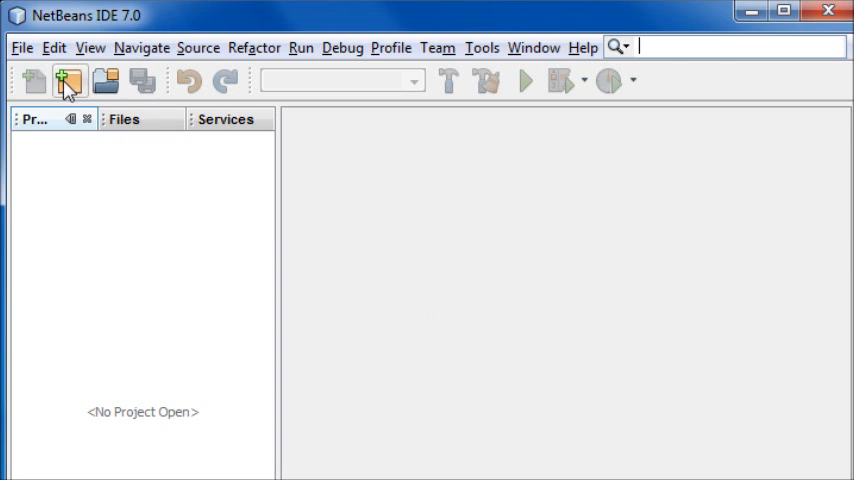
Step: Start a new Java Application project from the New Project wizard
click(68, 80)
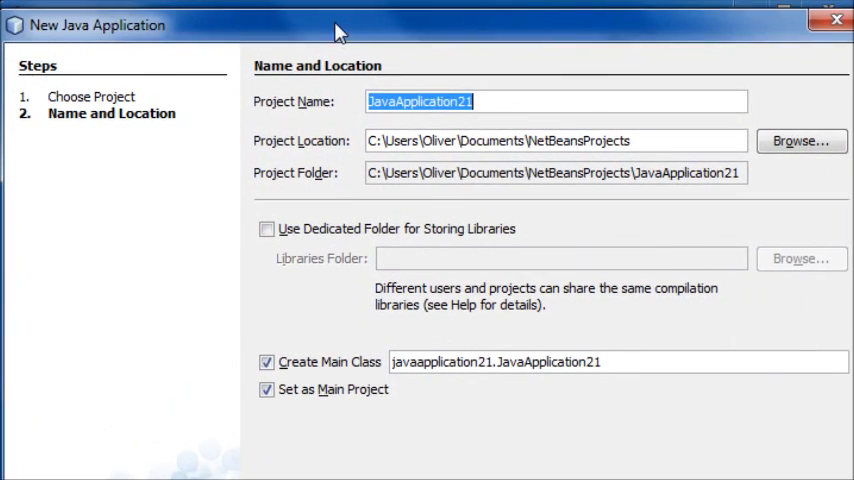
text(Jav)
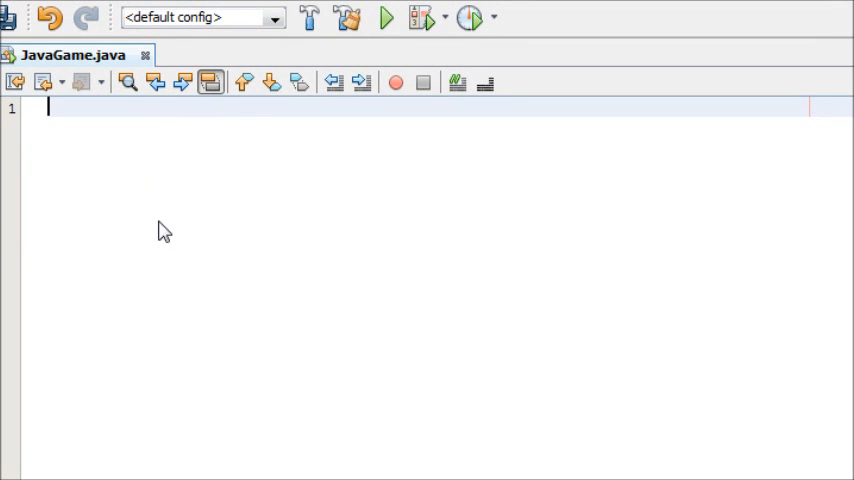
Step: Declare package javagame and the JavaGame class
text(package)
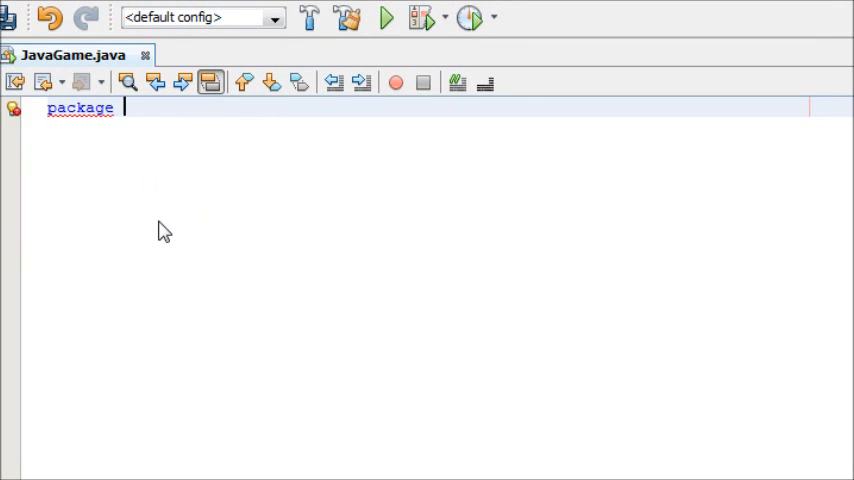
text(javagame;)
text(public )
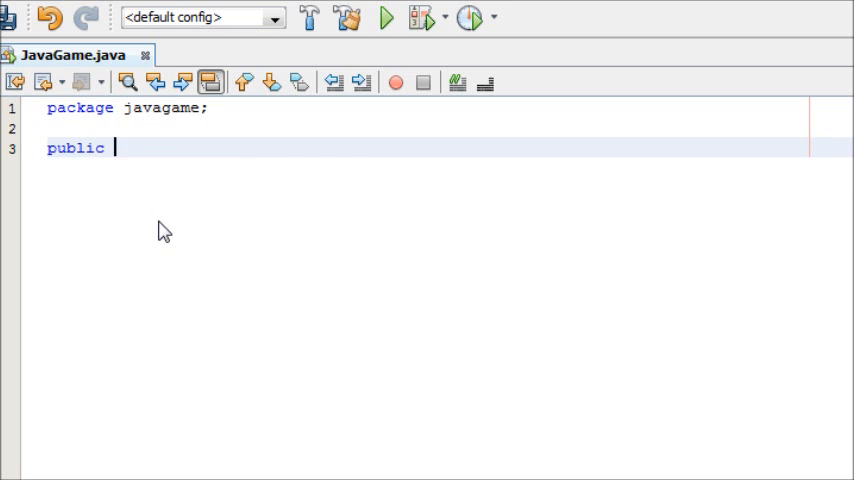
text(class JavaGame {)
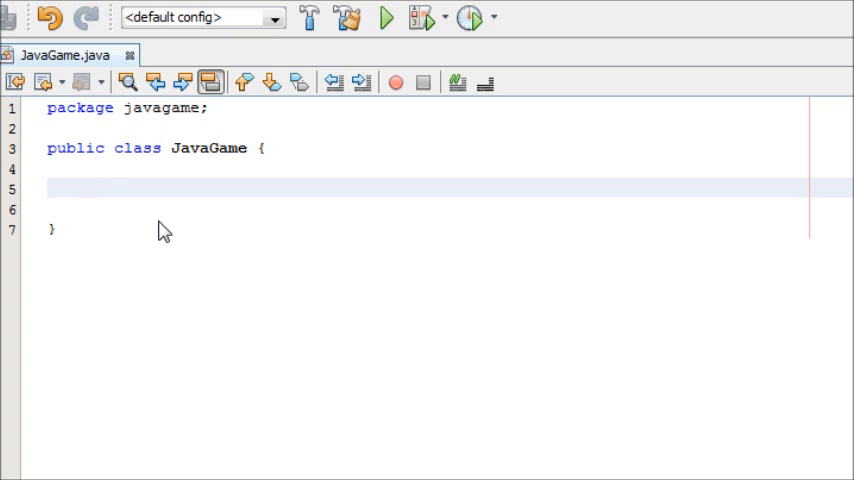
Step: Make JavaGame extend JFrame and add the javax.swing.JFrame import
click(87, 187)
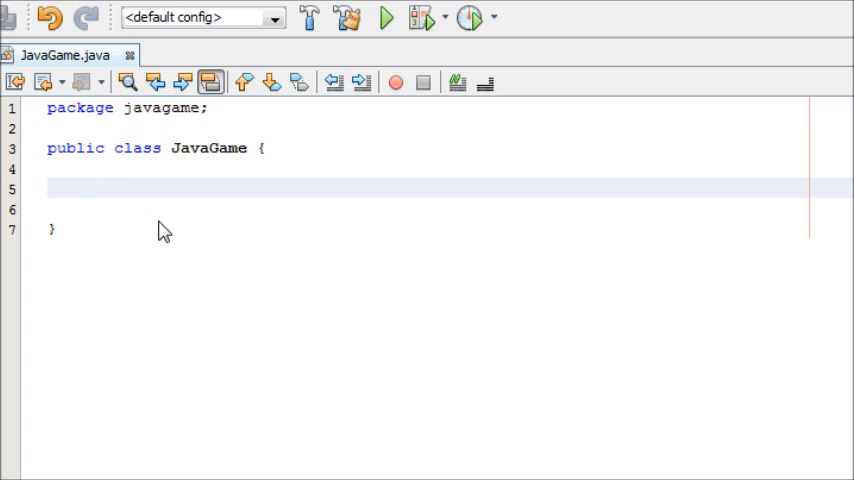
click(87, 188)
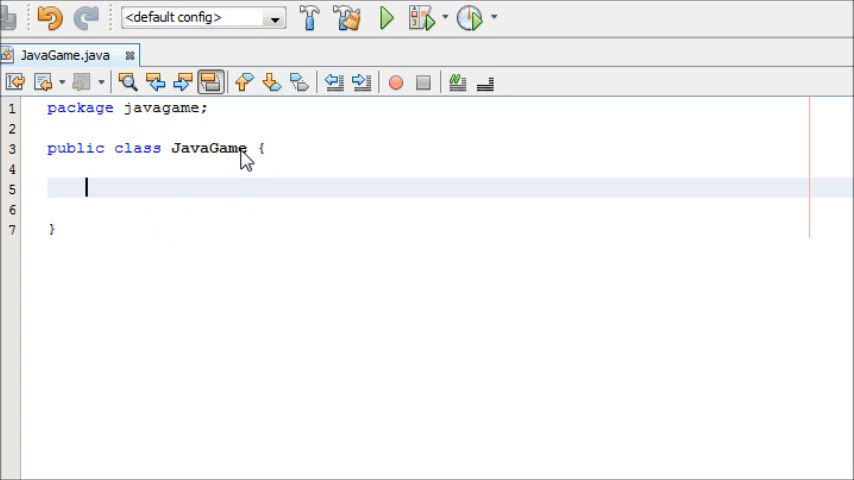
text(ex)
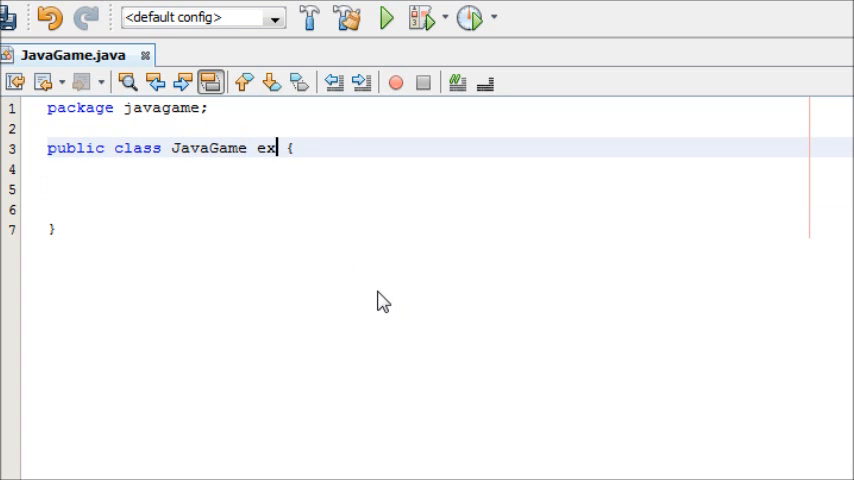
text(tends J)
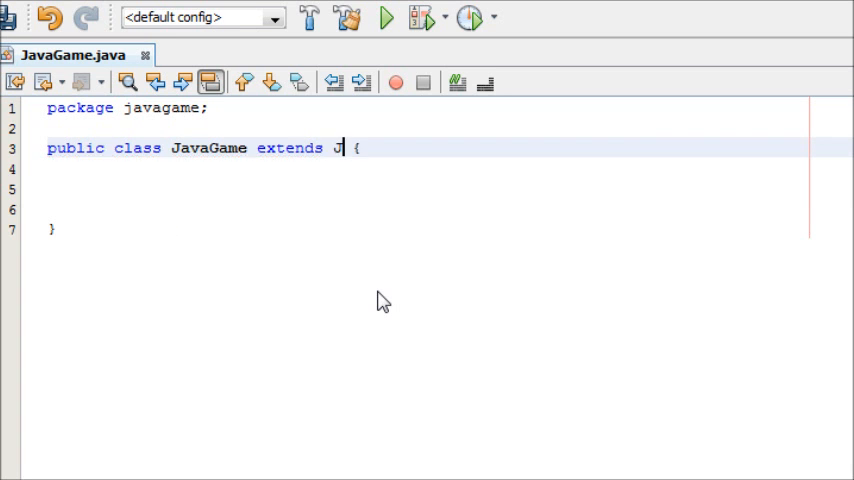
text(Frame)
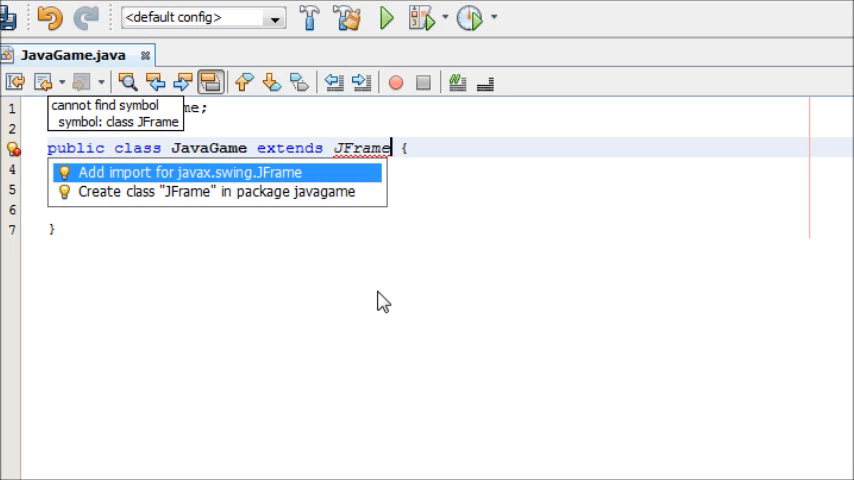
click(181, 172)
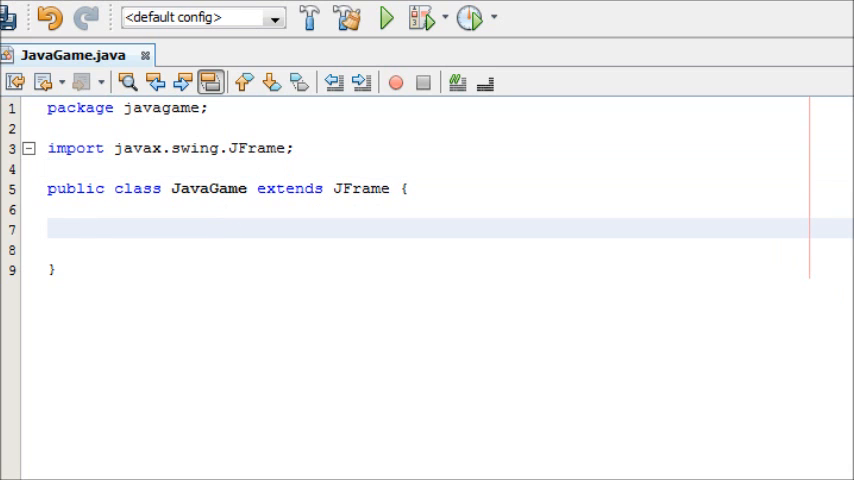
Step: Add an empty public static void main(String[] args) method
text(public)
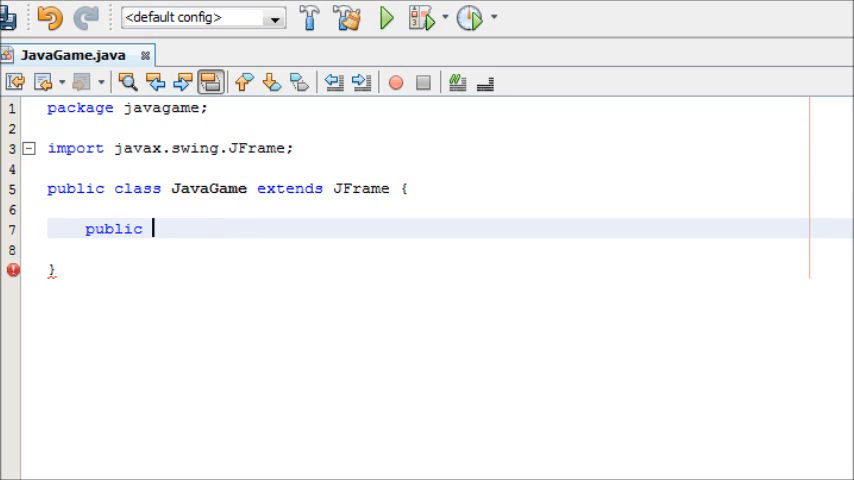
text(stati)
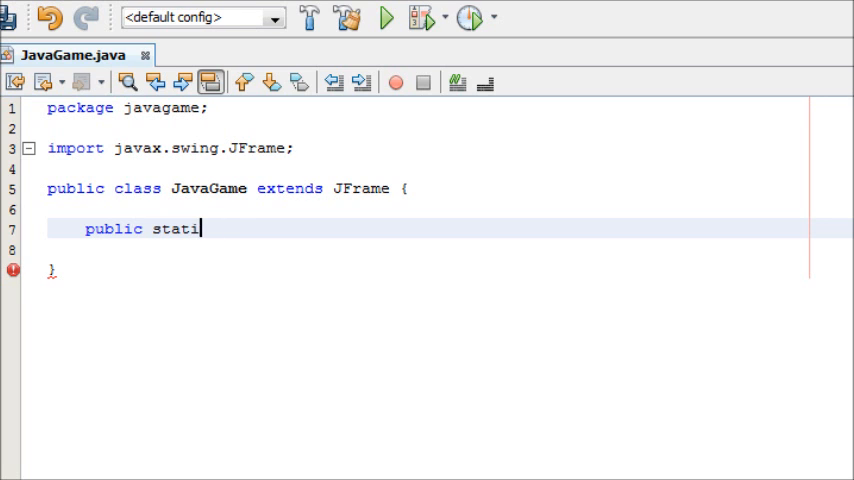
text(c void main(Str)
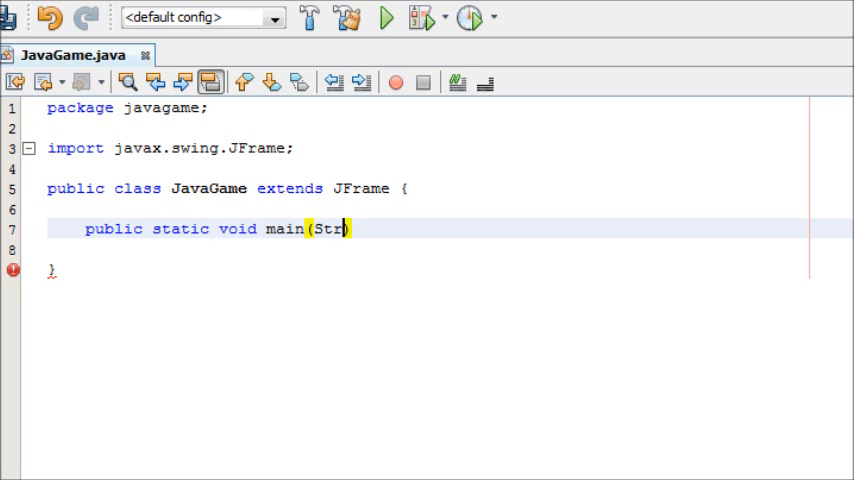
text(ing[] args))
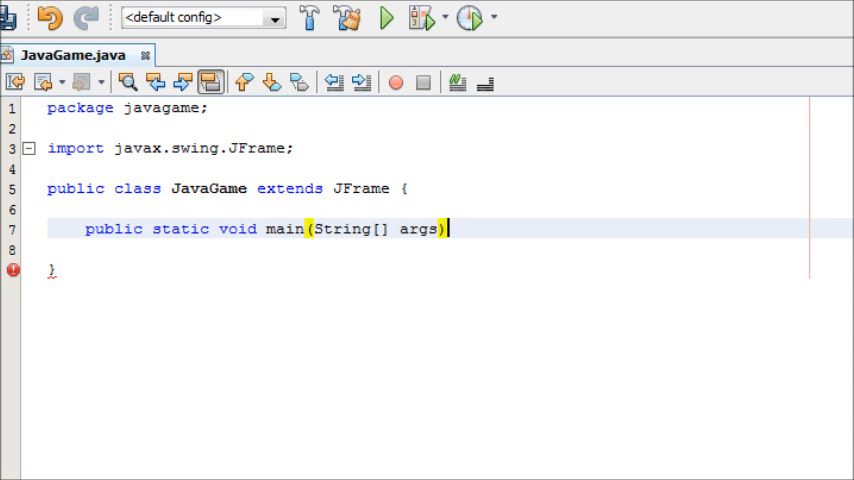
text({)
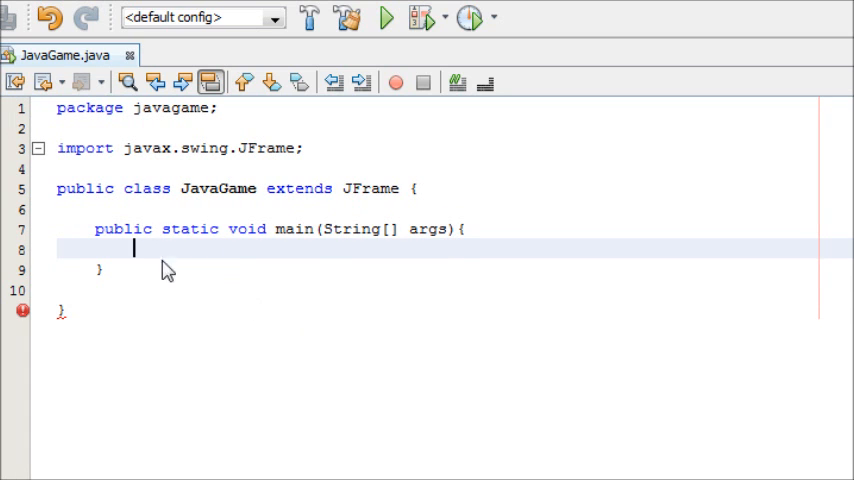
Step: Add an empty public JavaGame() constructor above main and tidy the blank lines
click(418, 188)
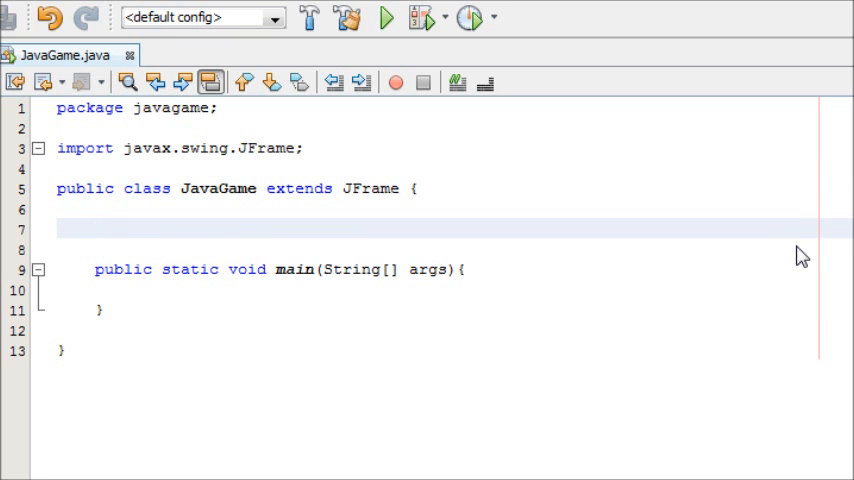
text(public)
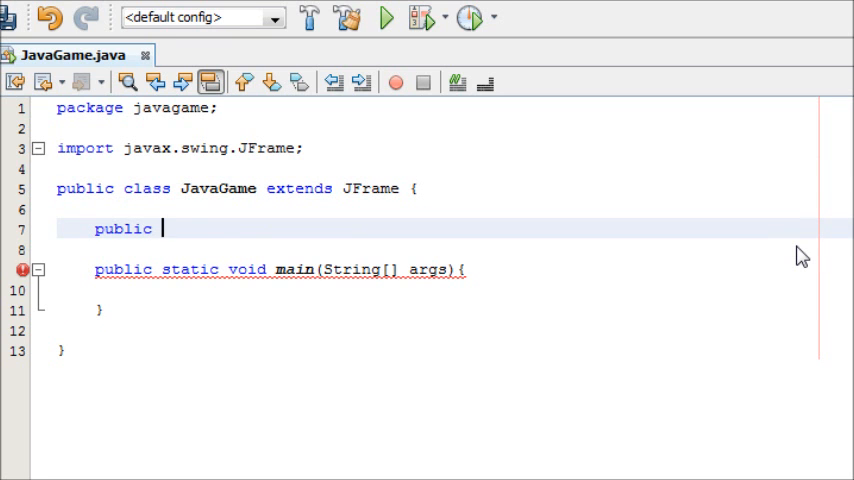
text(JavaGame(){)
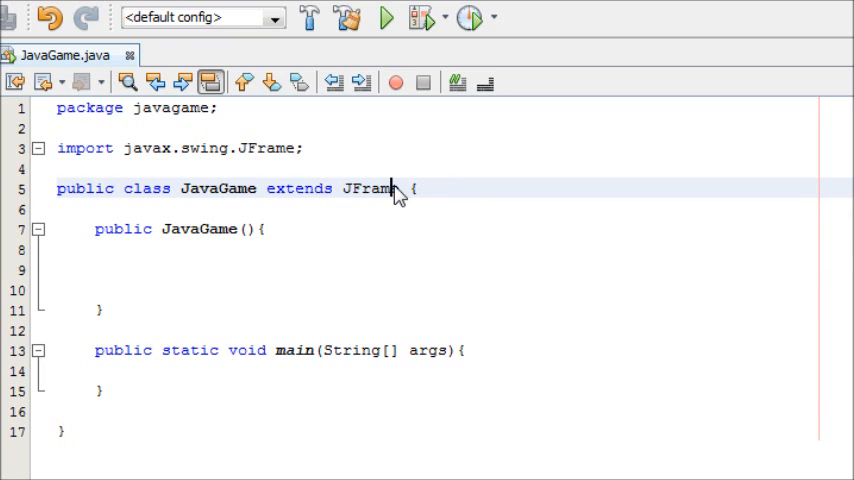
click(135, 268)
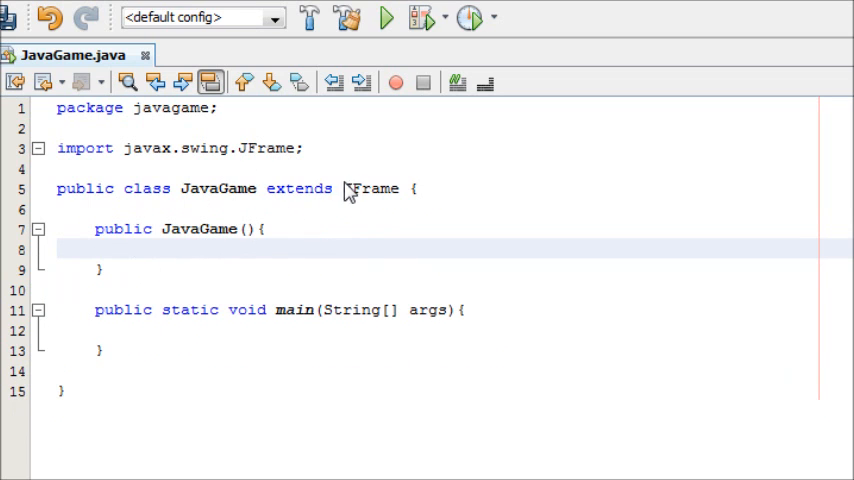
double_click(370, 188)
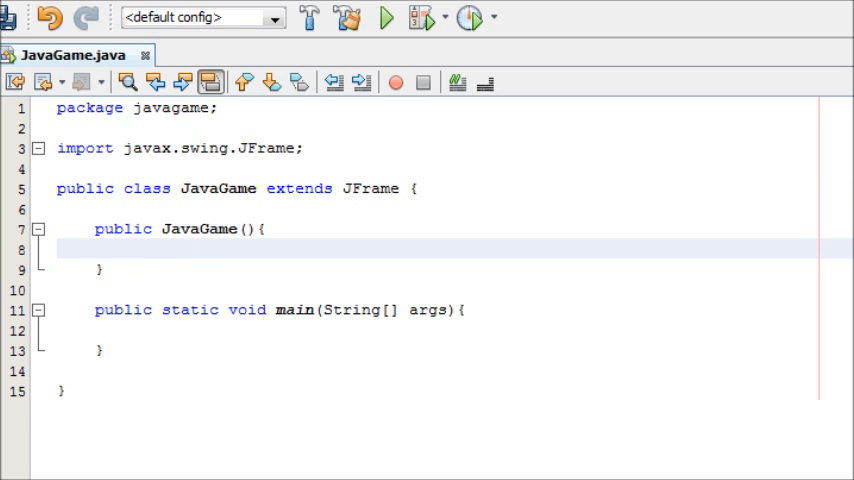
Step: Call setTitle("Java Game") in the constructor, followed by an empty setSize(); line
click(133, 249)
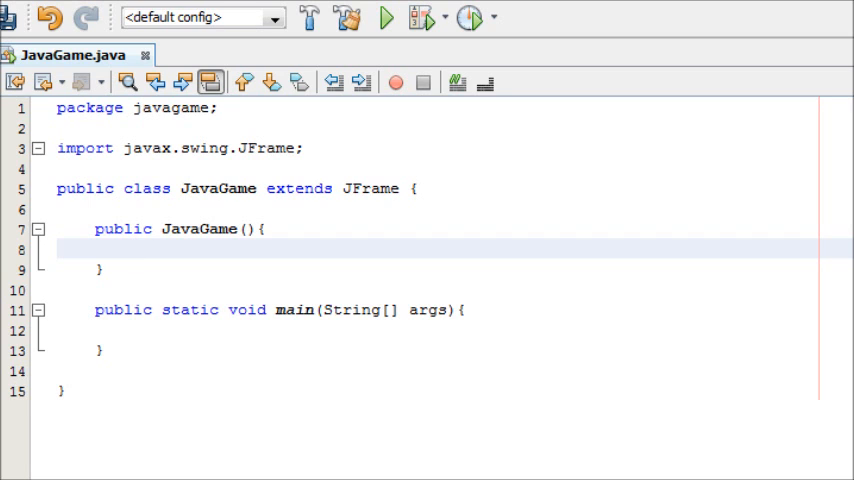
text(set)
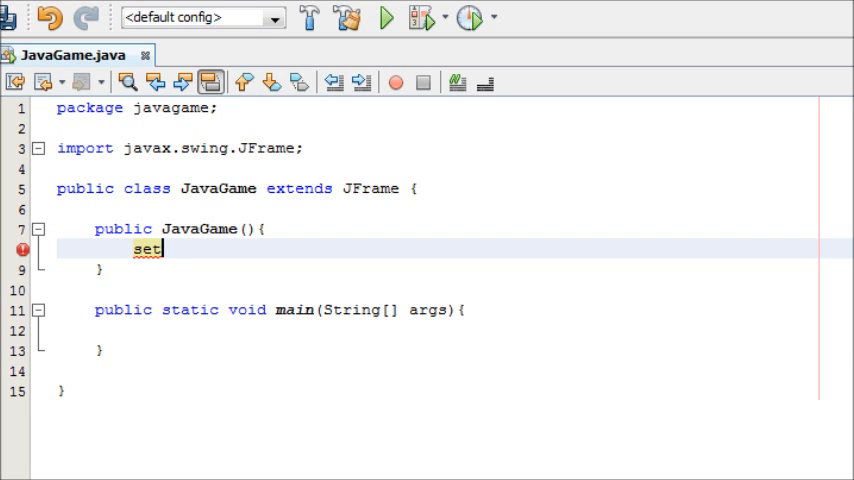
text(Title();)
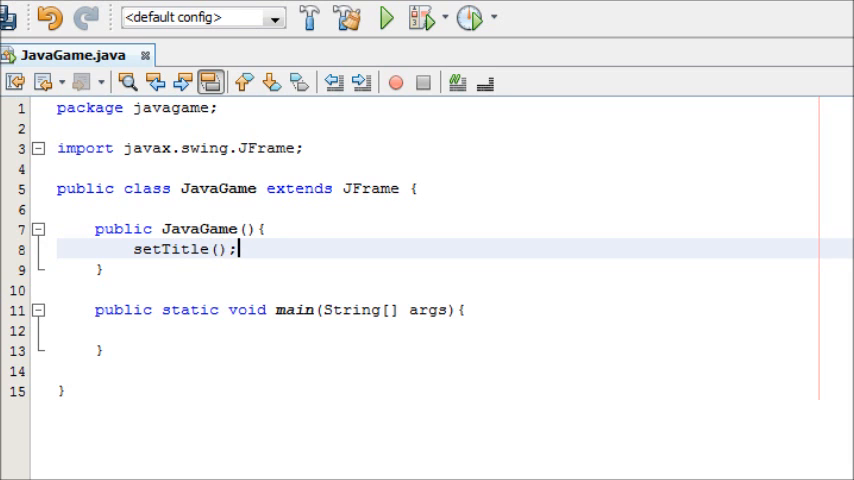
key(BackSpace)
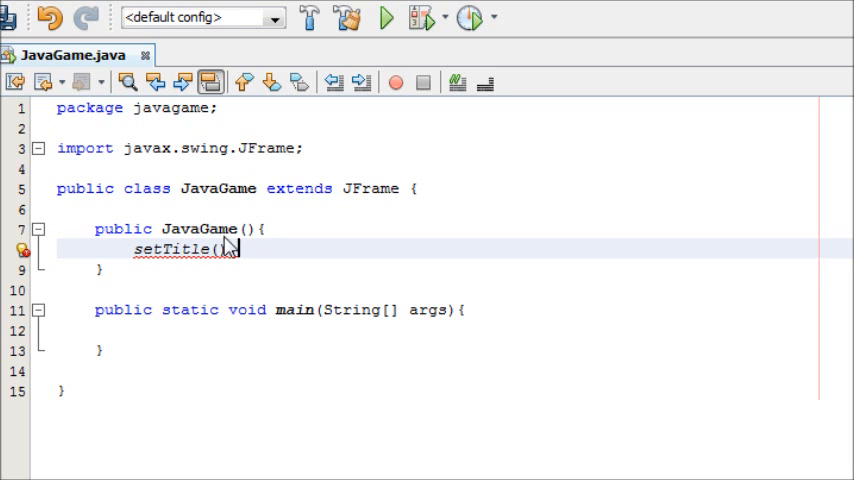
text(")
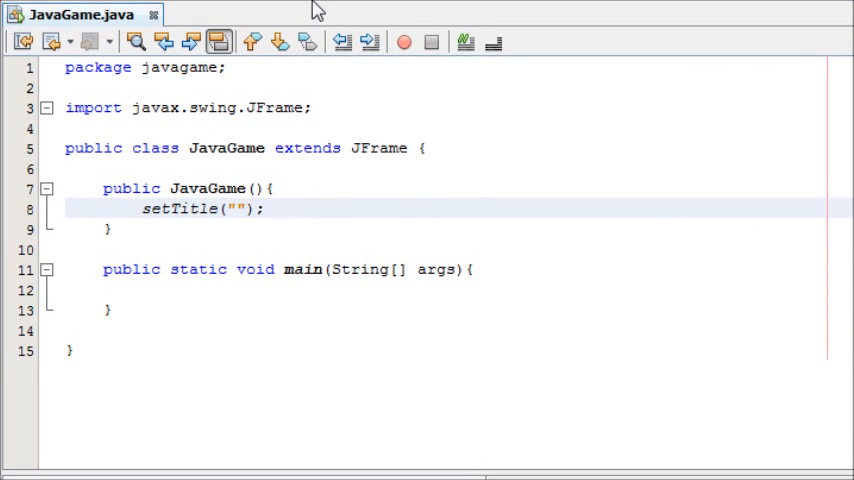
text(Java)
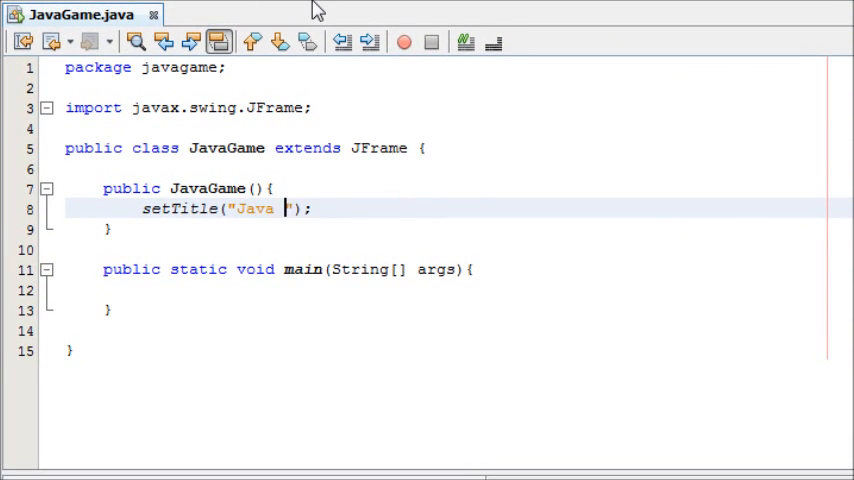
text(Game)
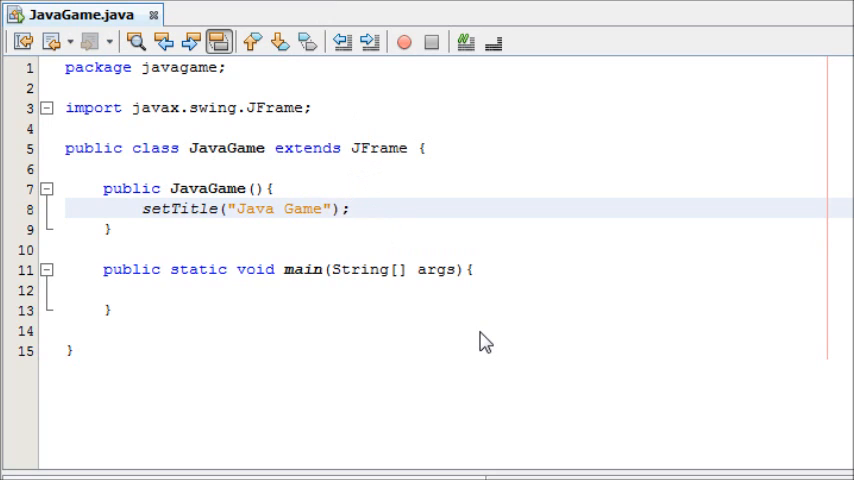
key(Return)
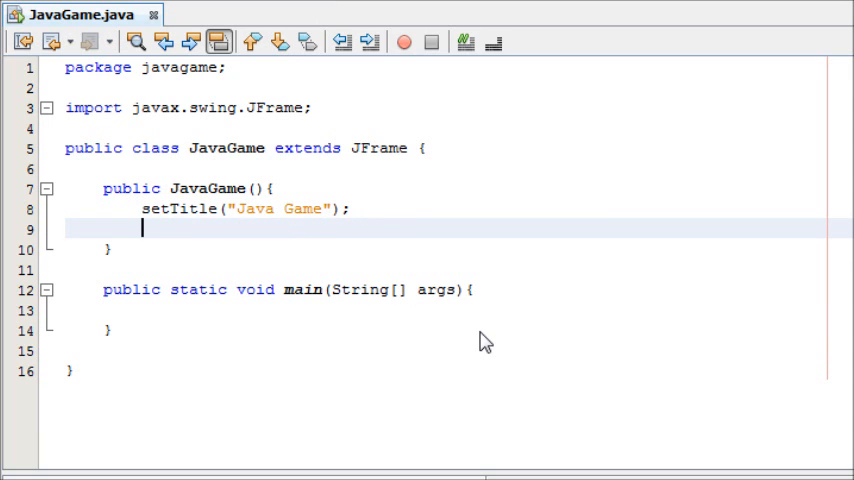
text(setSize)
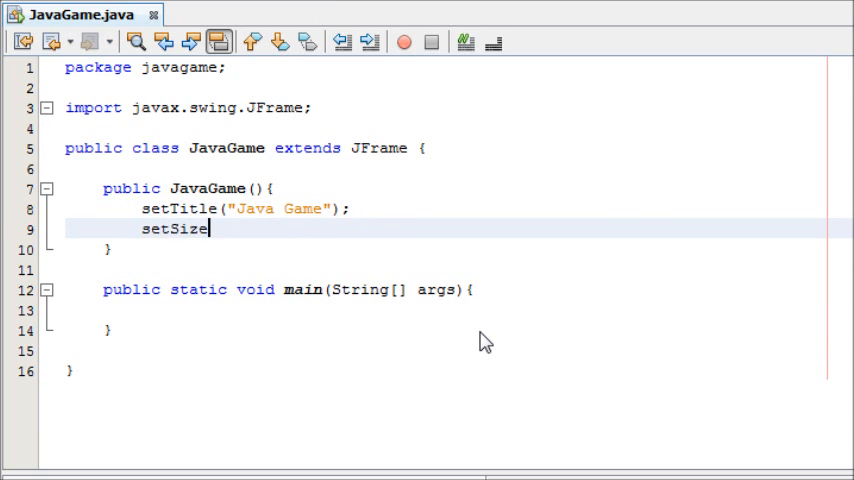
text(();)
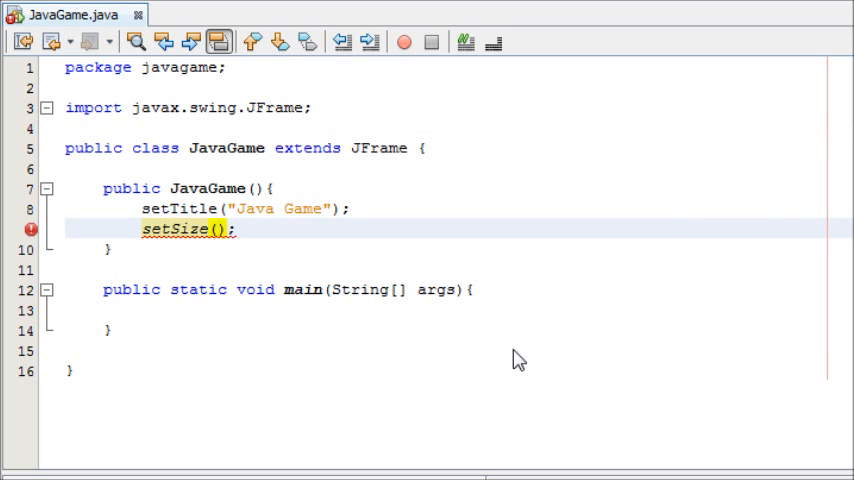
Step: Fill in setSize with 500, 500
click(207, 230)
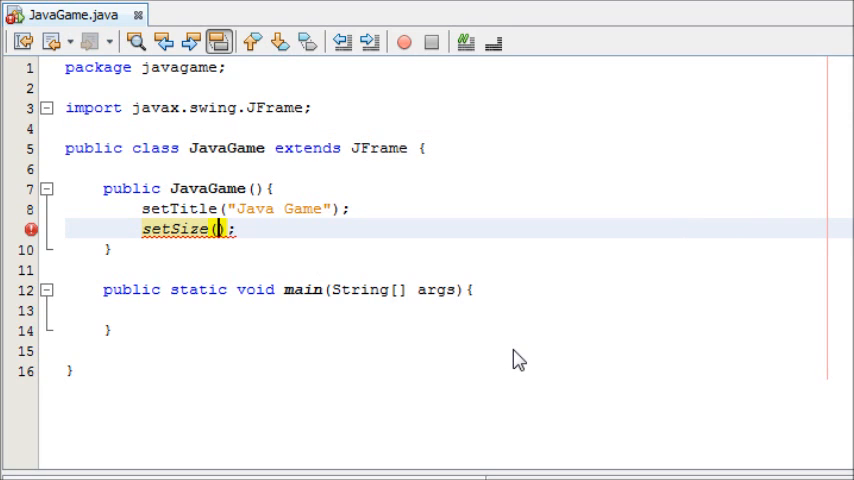
text(500,)
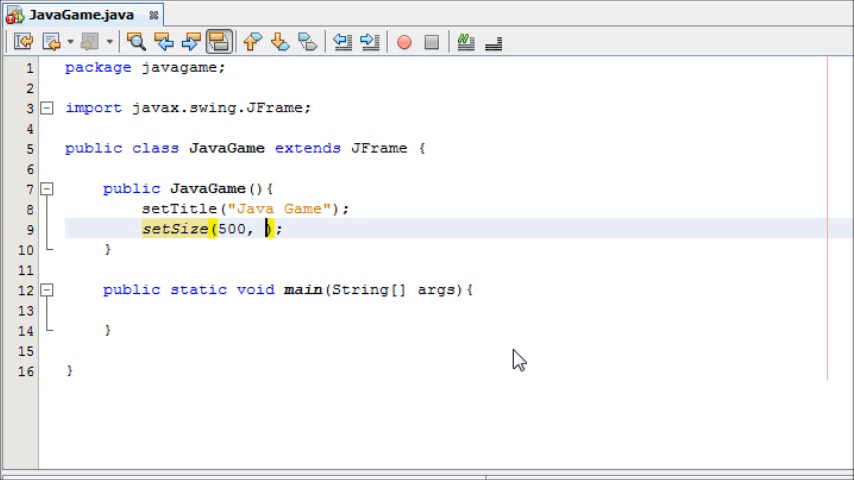
text(500)
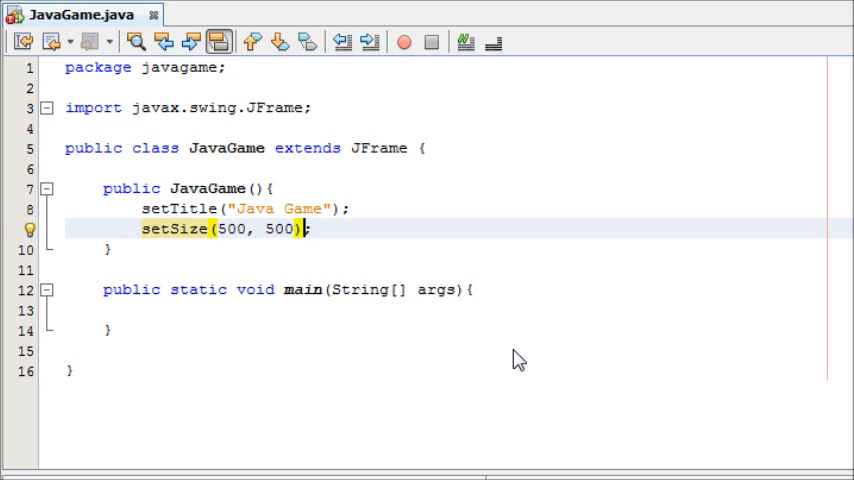
key(Return)
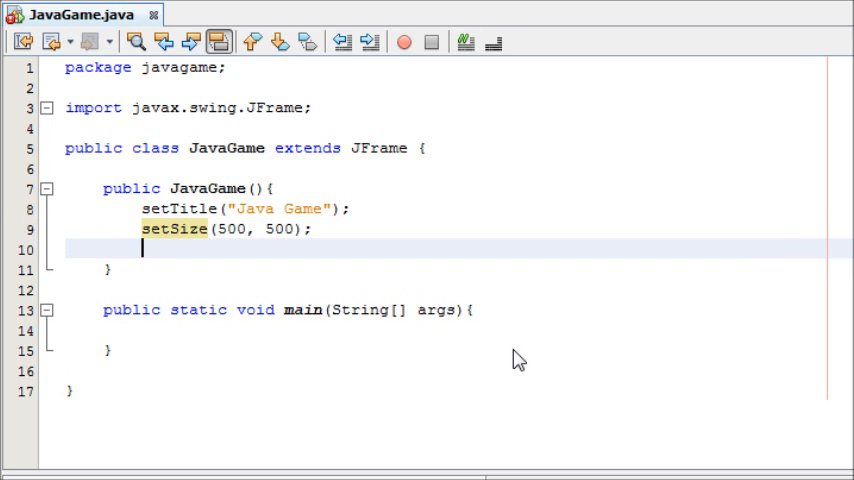
Step: Add setResizable(false) to the constructor
text(set)
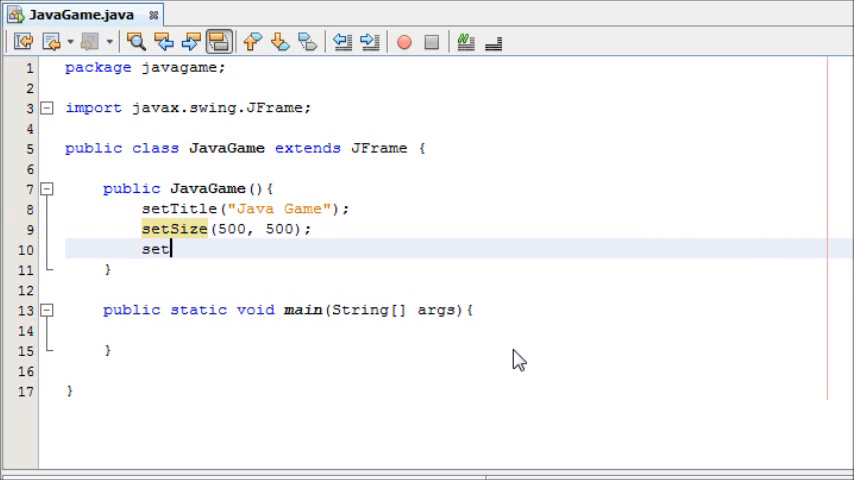
text(Resi)
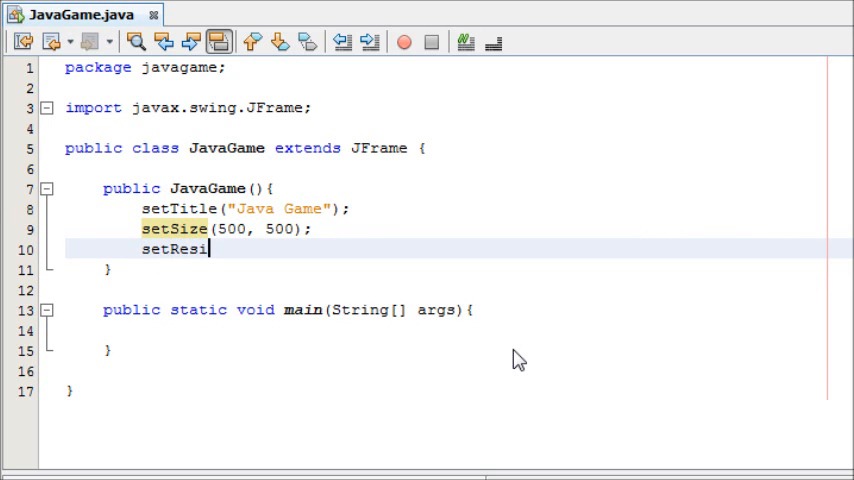
text(zable();)
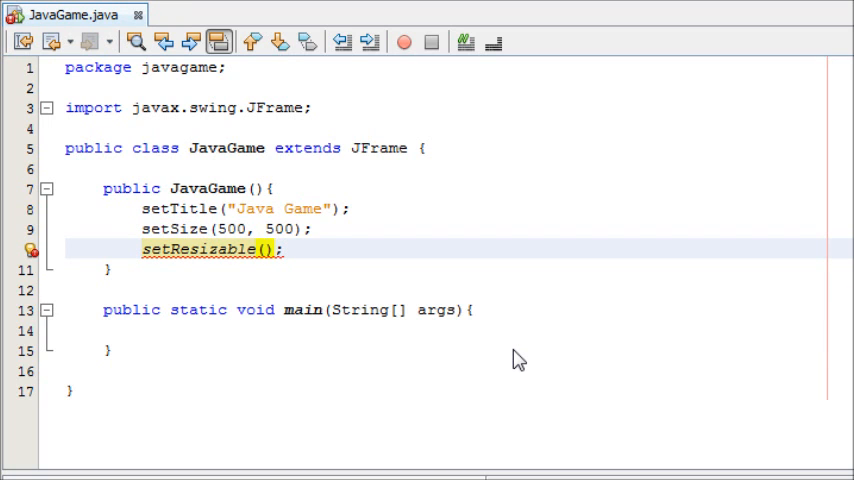
text(false)
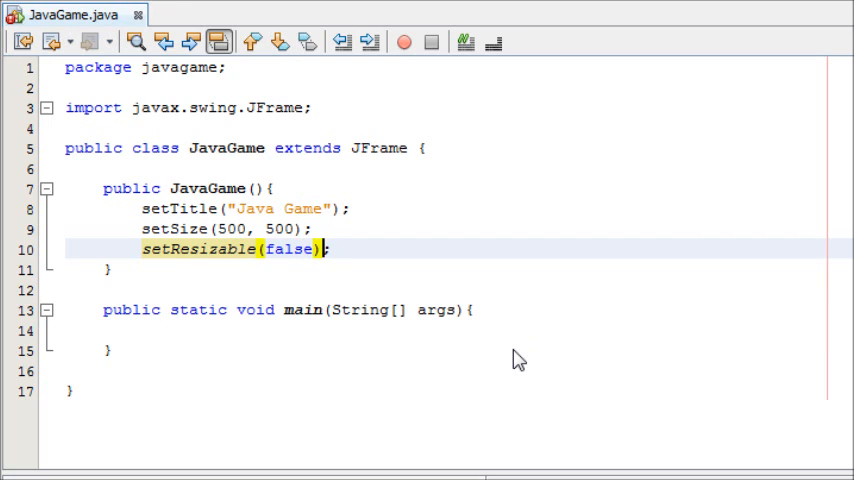
Step: Begin a setVisible(t call on the next line
key(Return)
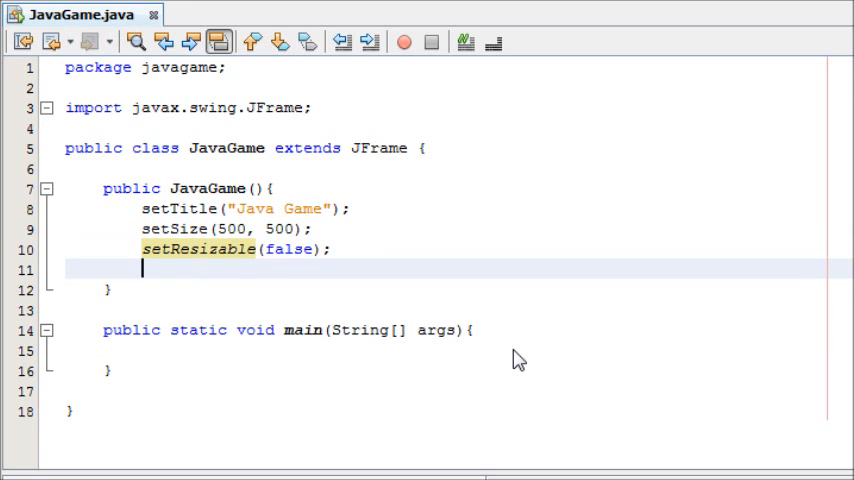
text(setVisi)
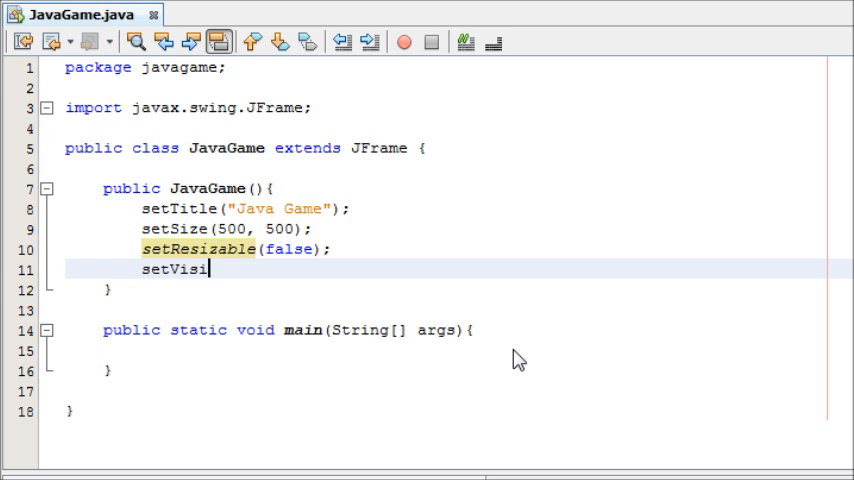
text(ble();)
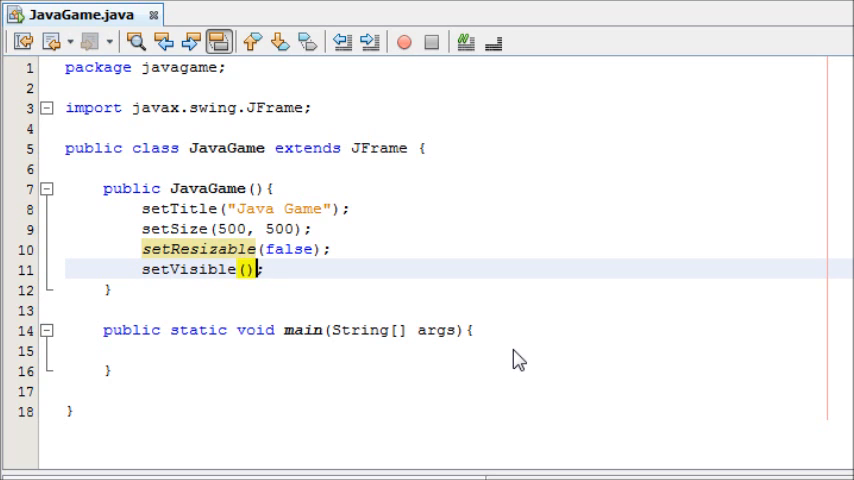
text(t)
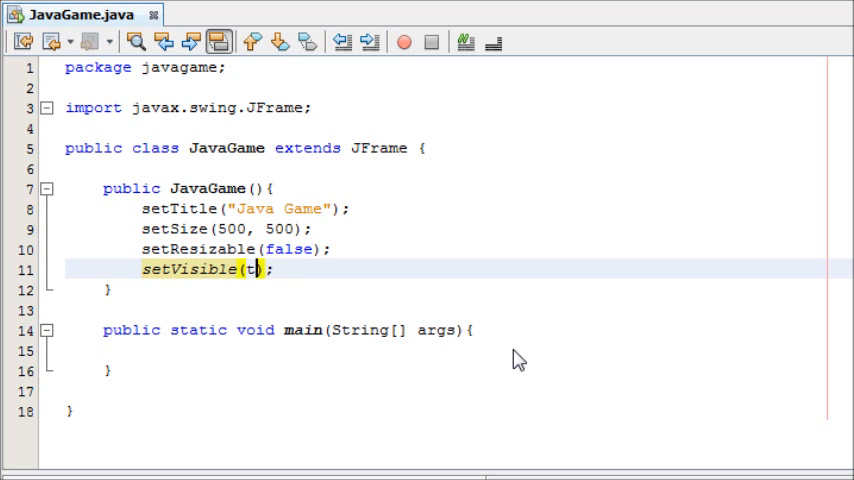
Step: Complete setVisible(true) and add a commented-out setDefaultCloseOperation(); line
text(rue)
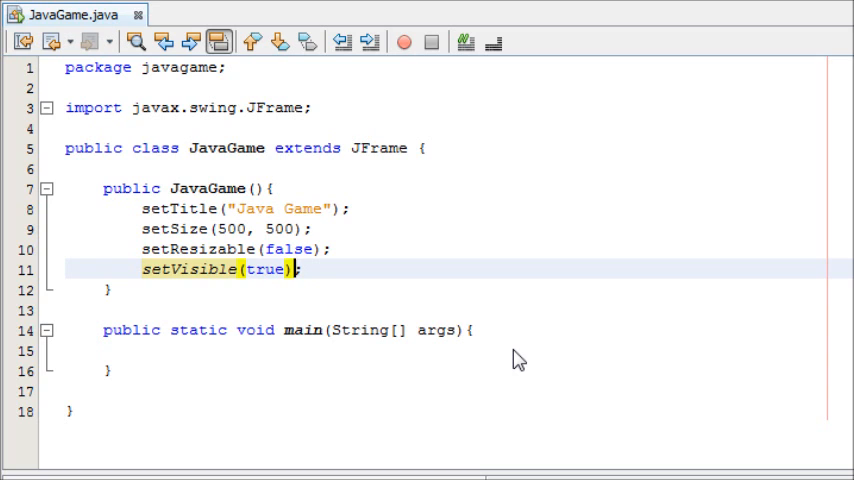
click(305, 269)
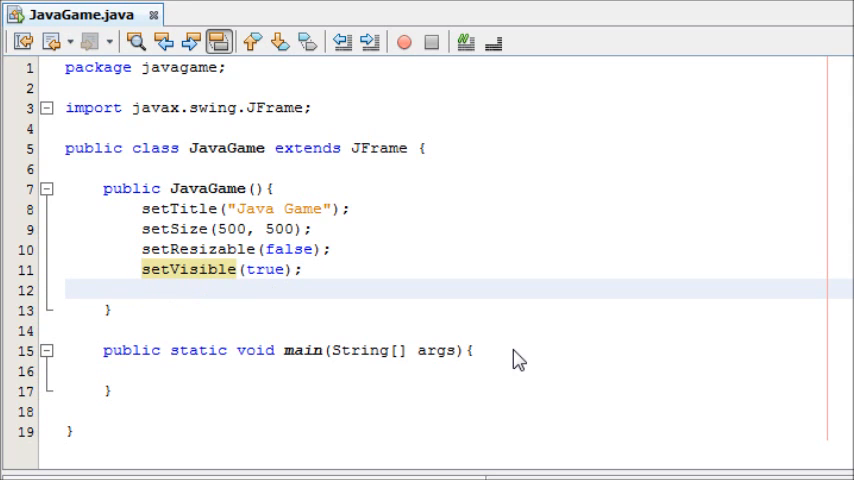
click(140, 290)
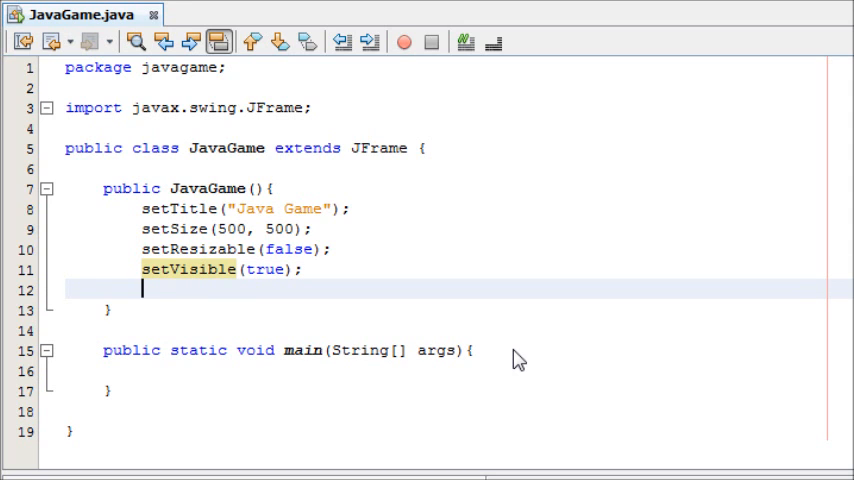
text(setDef)
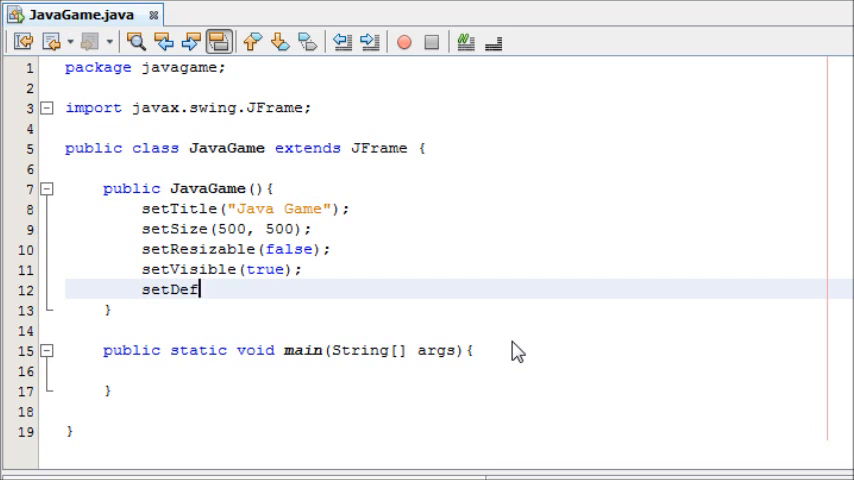
text(aultCloseOPer)
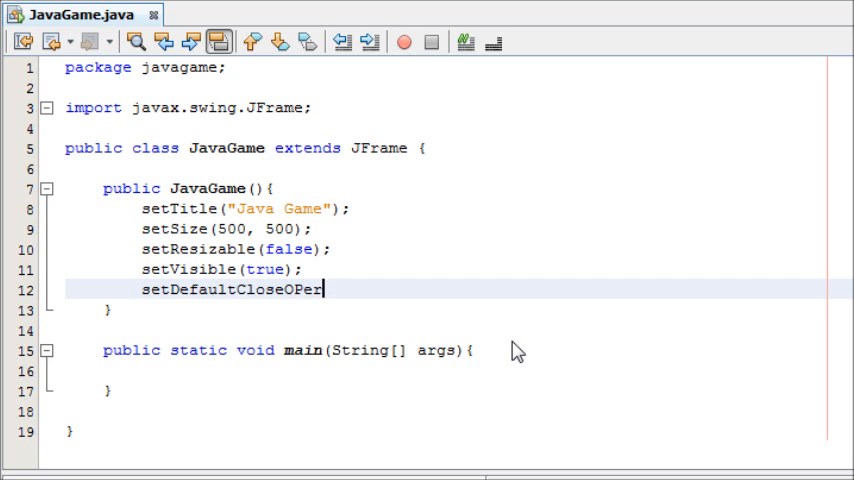
text(ra)
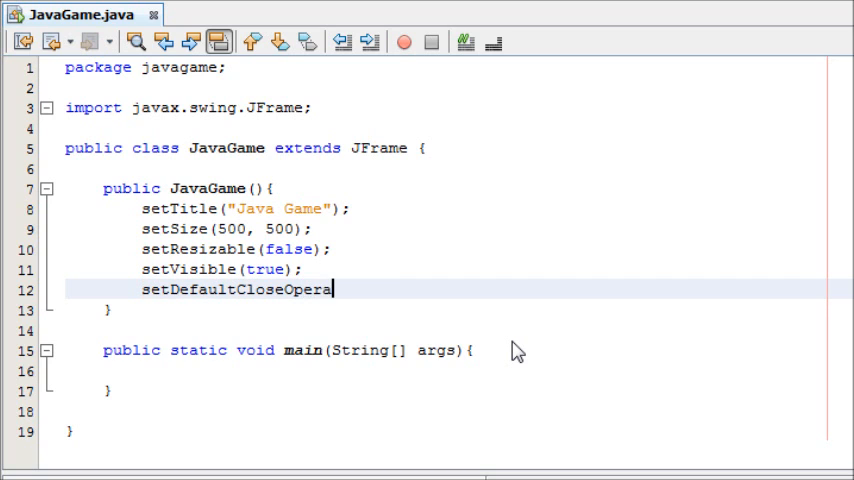
text(tion();)
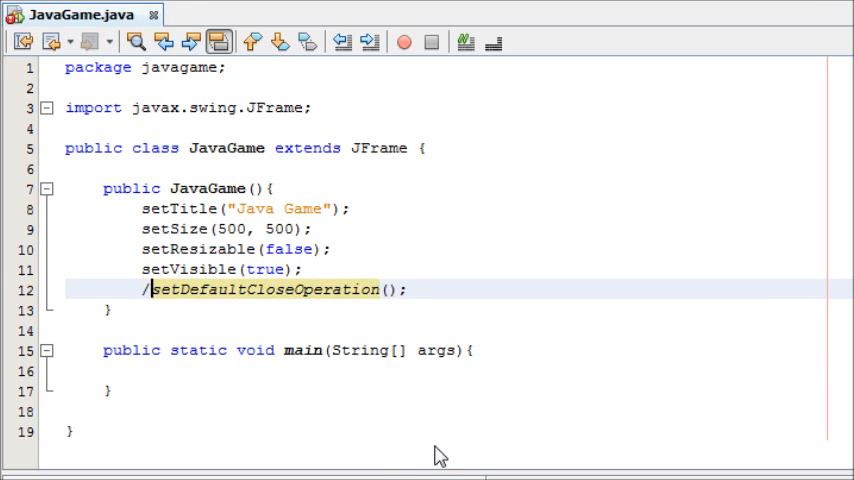
text(/)
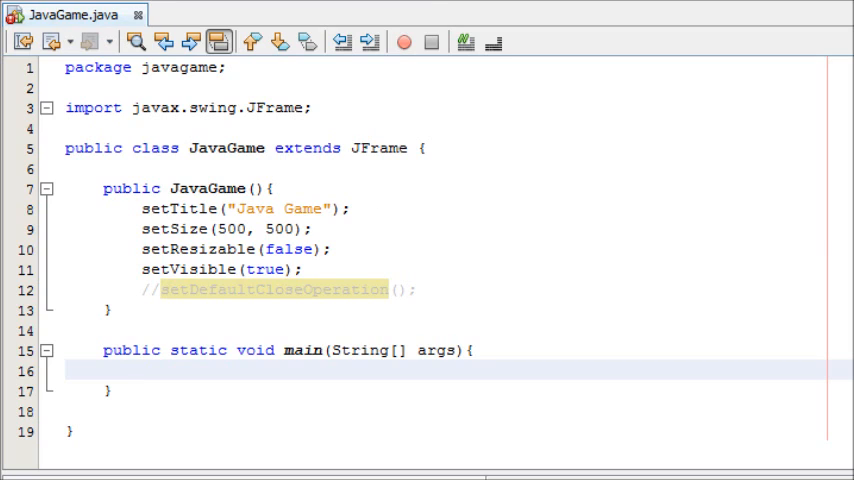
mouse_move(408, 8)
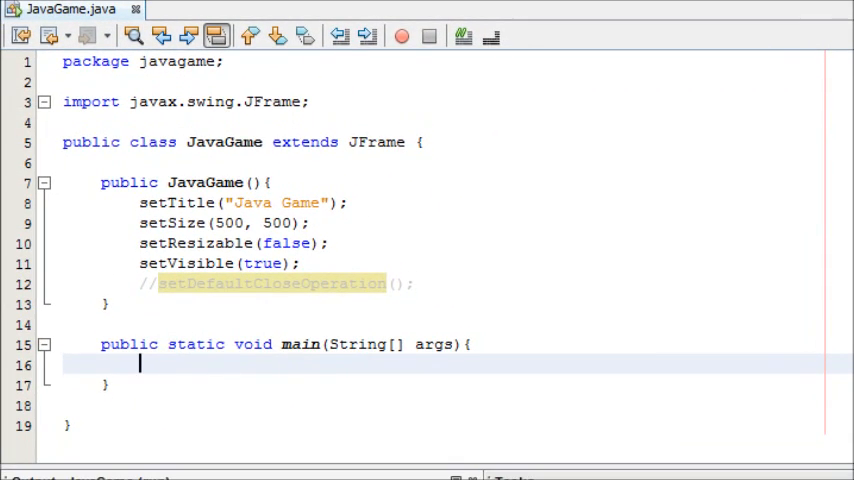
Step: Create new JavaGame() in main, run the game, and start editing the setSize width
click(401, 36)
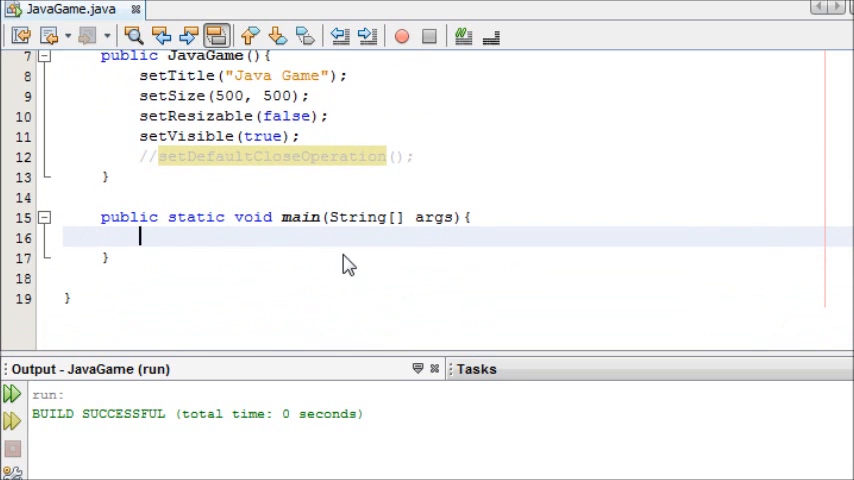
text(new)
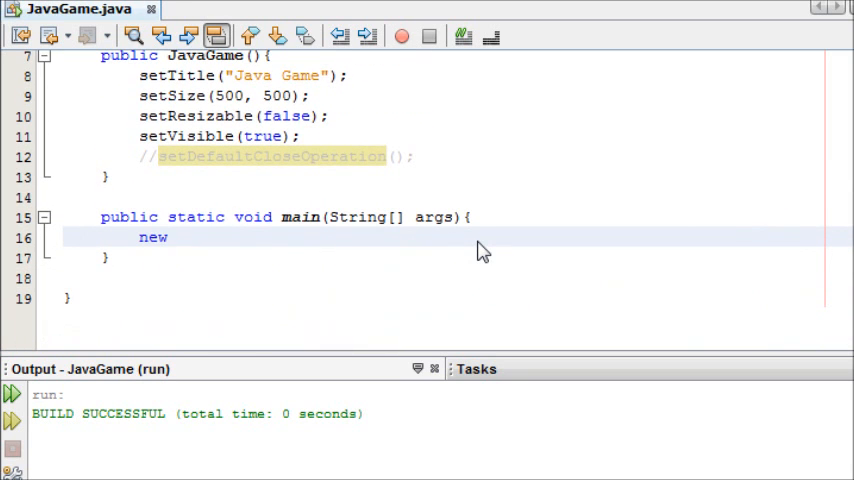
click(162, 37)
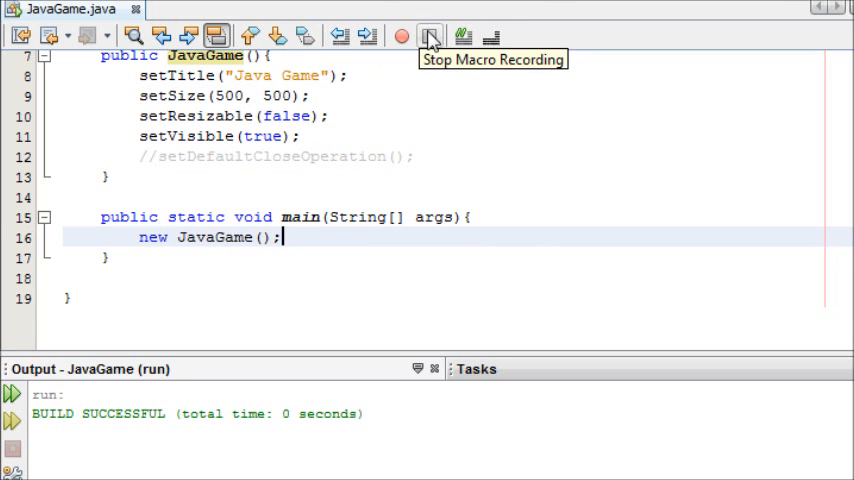
click(430, 36)
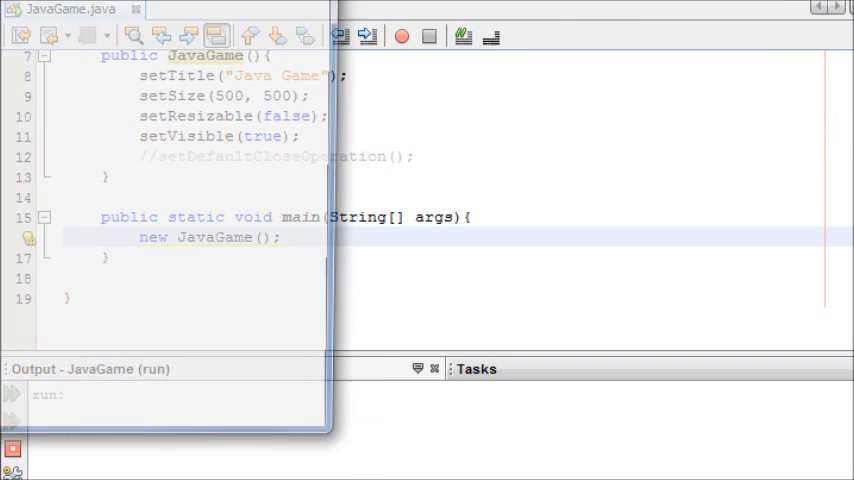
click(401, 37)
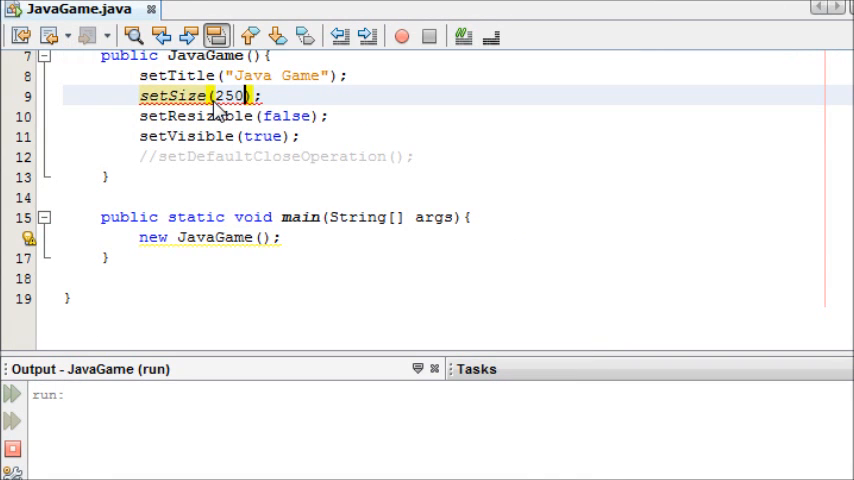
Step: Change setSize to 250, 250, then close the game window and stop lingering runs
text(, 250)
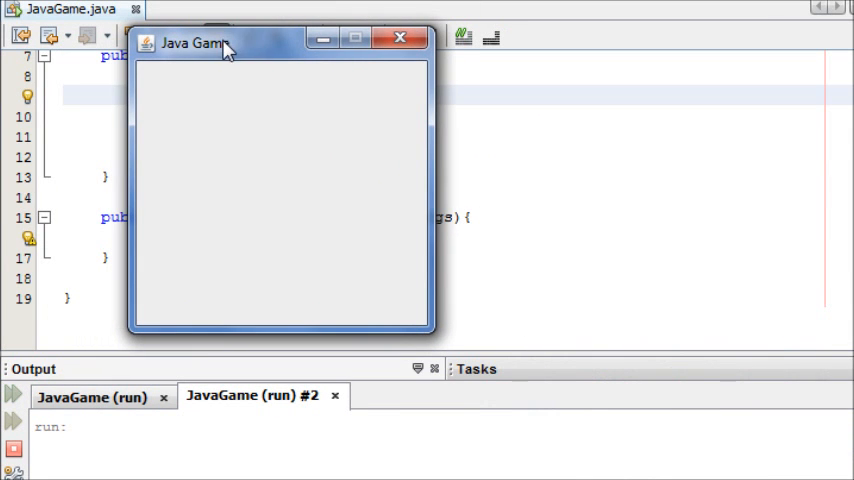
drag(220, 45, 245, 60)
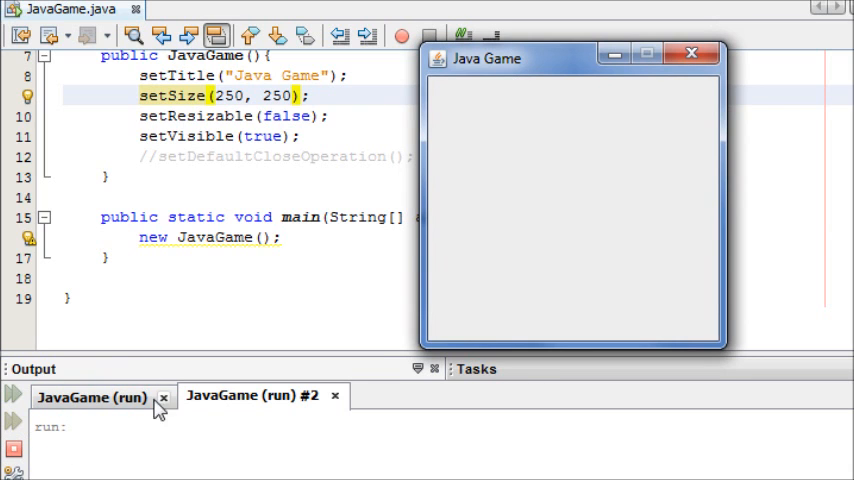
click(691, 53)
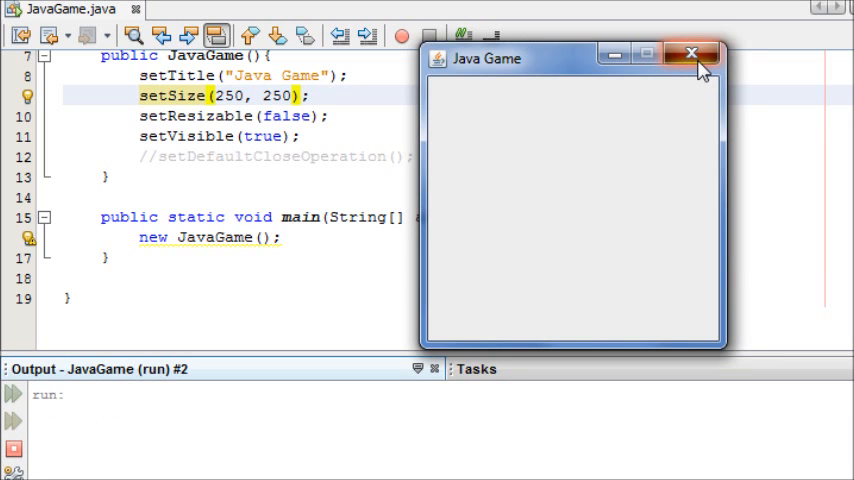
click(691, 53)
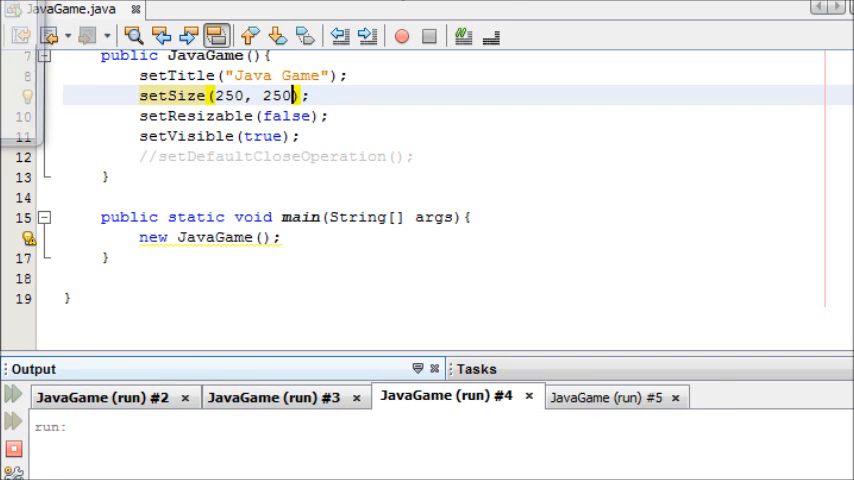
click(615, 396)
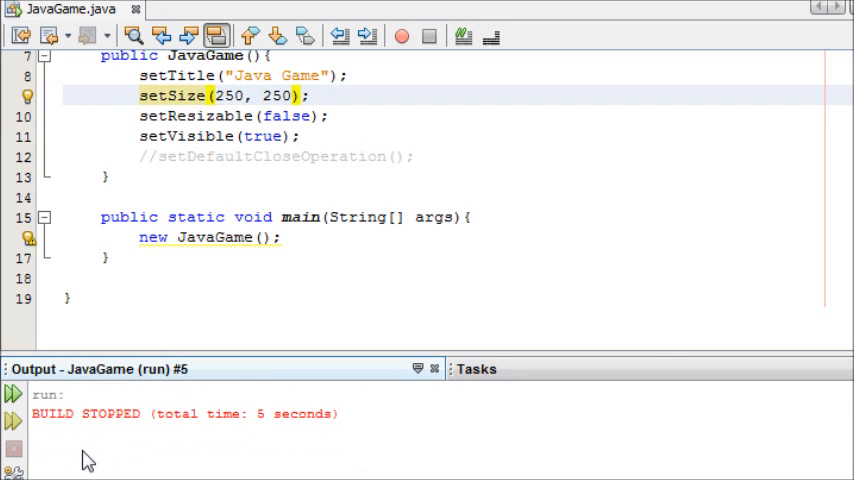
mouse_move(42, 446)
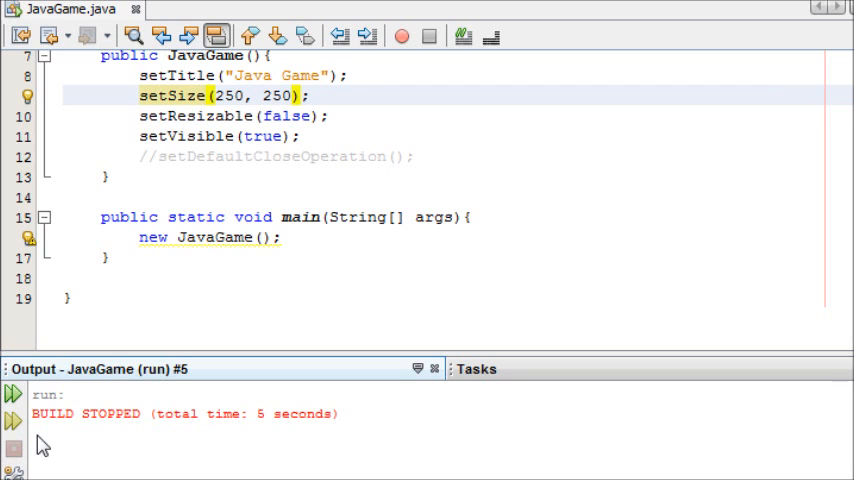
mouse_move(159, 187)
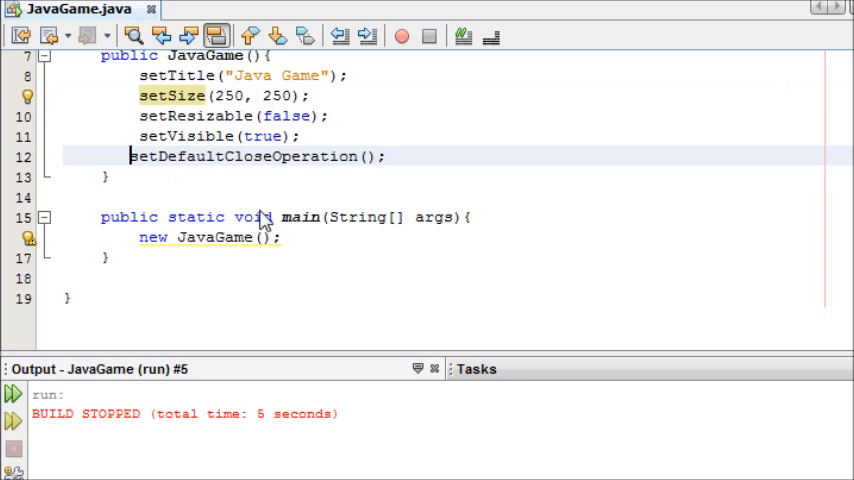
Step: Pass JFrame.EXIT_ON_CLOSE to setDefaultCloseOperation, then run and close the game window
double_click(263, 156)
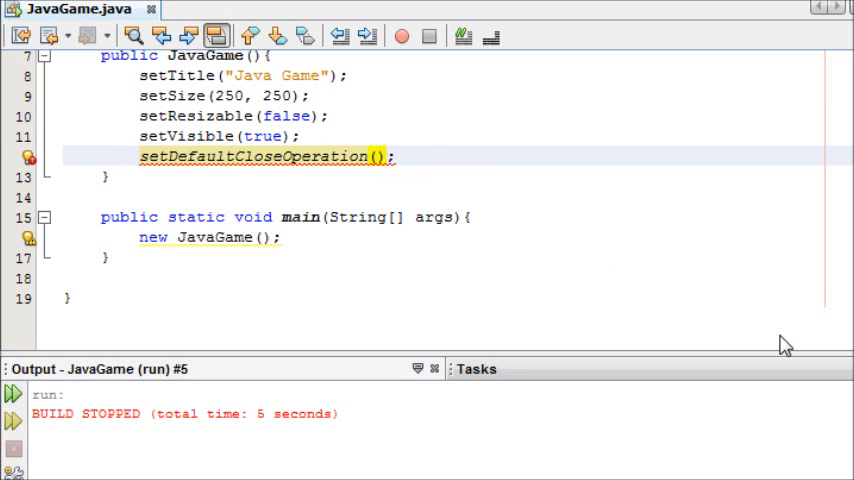
text(JFrame)
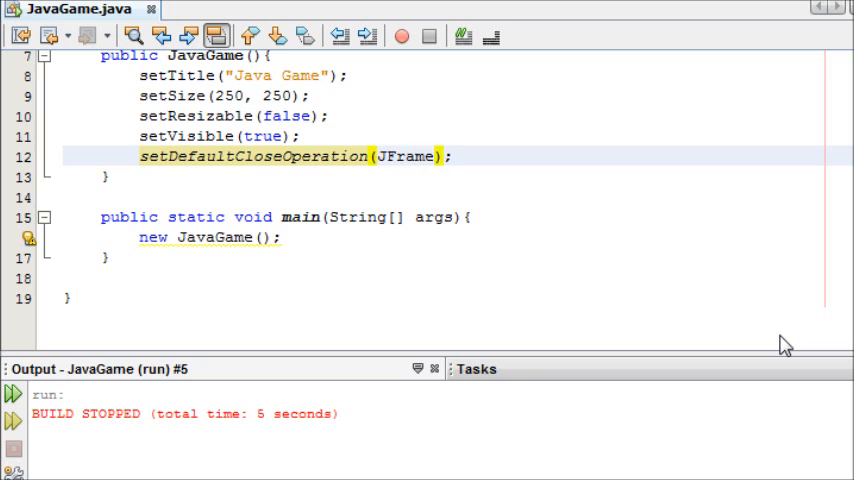
text(.ex)
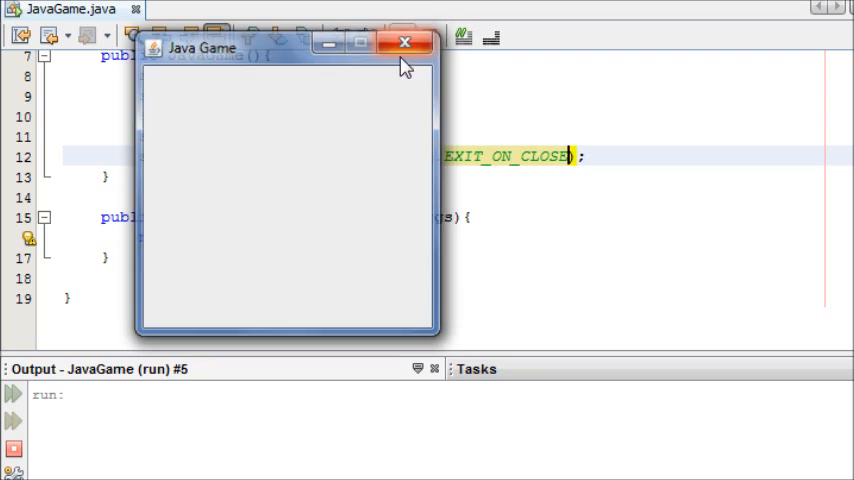
click(404, 42)
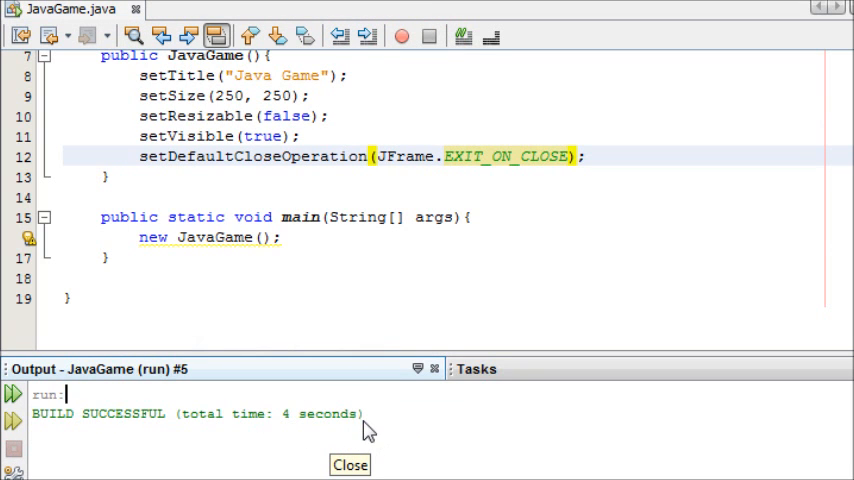
mouse_move(500, 208)
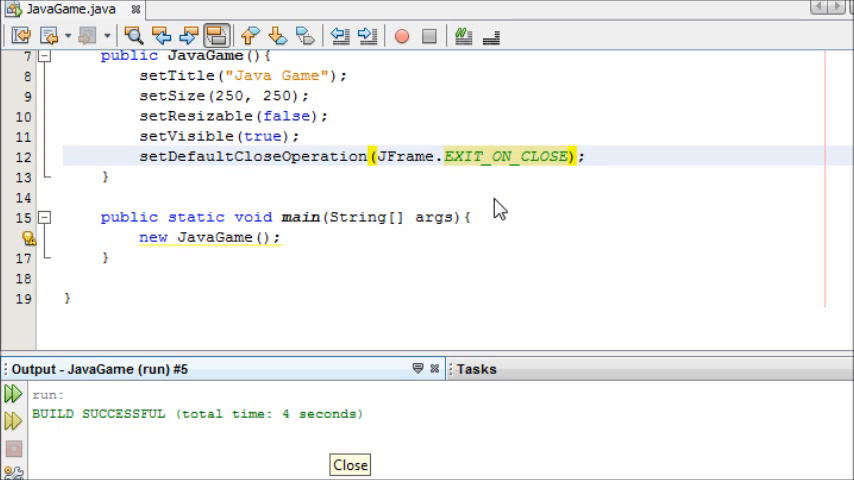
click(350, 464)
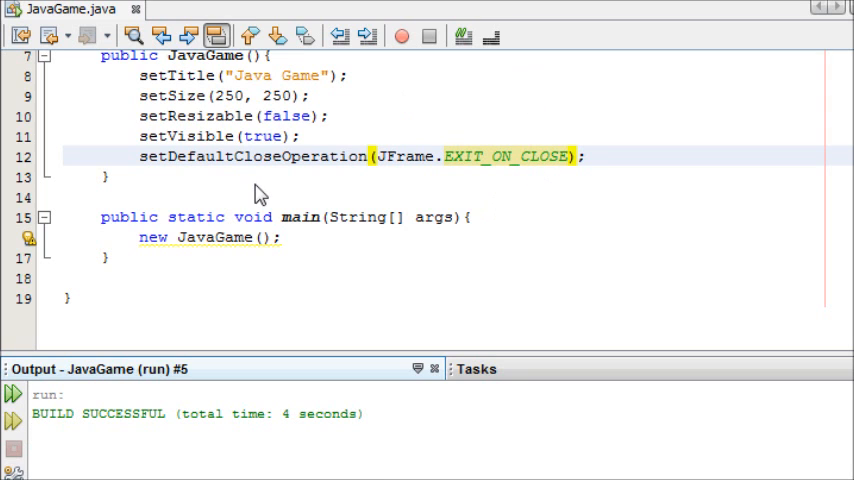
scroll(up, 3)
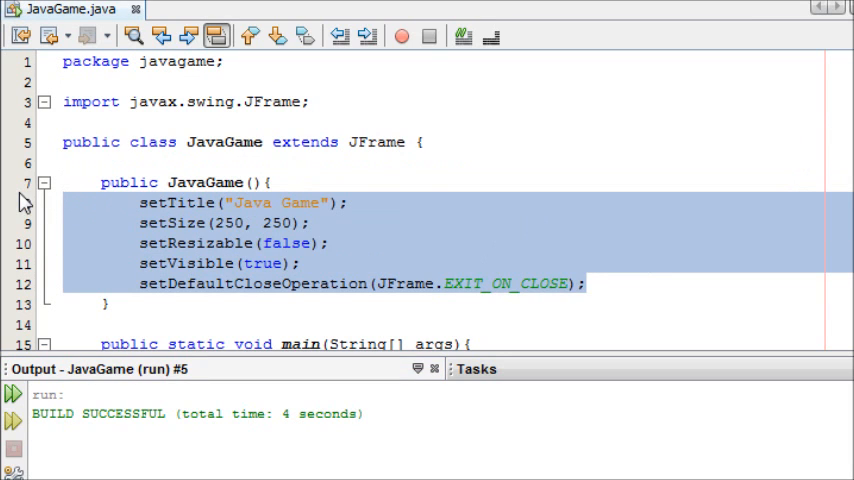
Step: Add an empty public void paint(Graphics g) method below the constructor
click(322, 202)
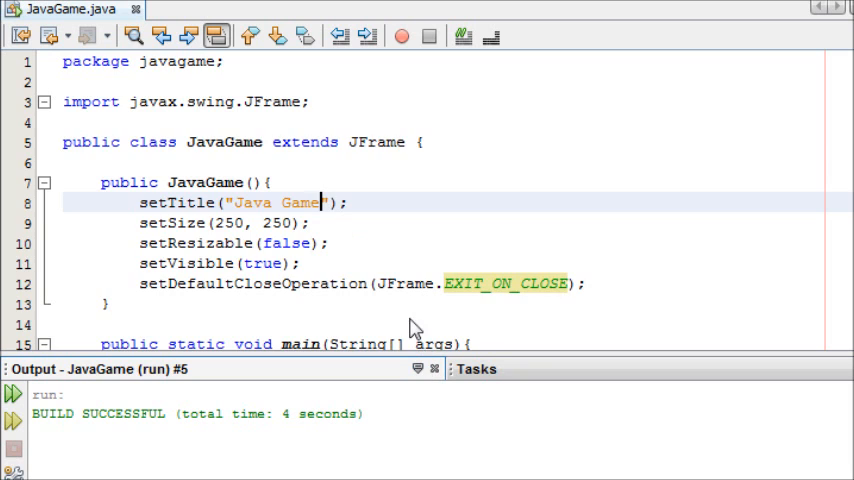
scroll(down, 3)
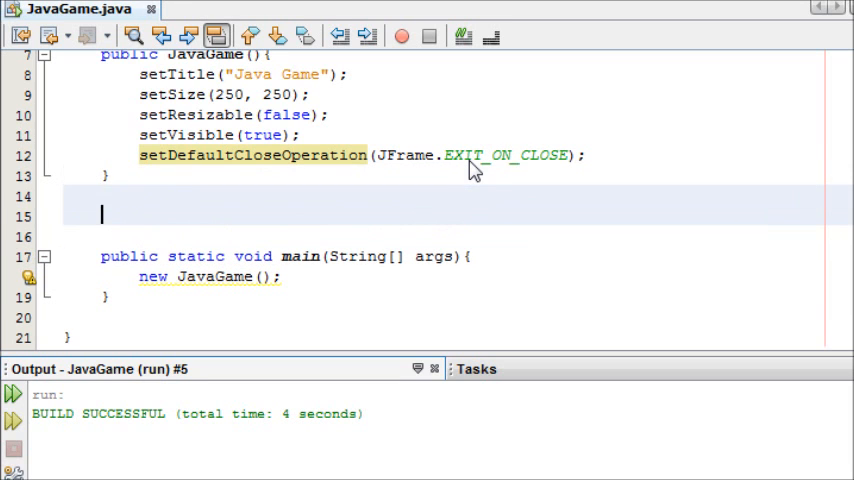
text(public void)
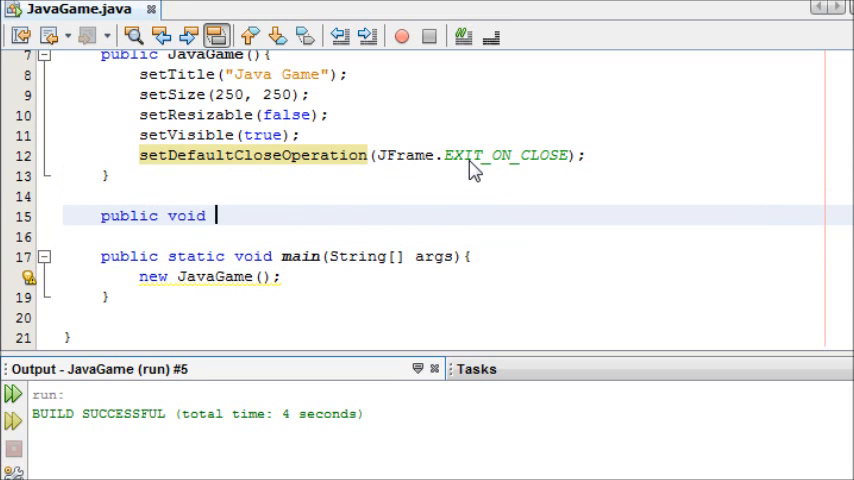
text(pa)
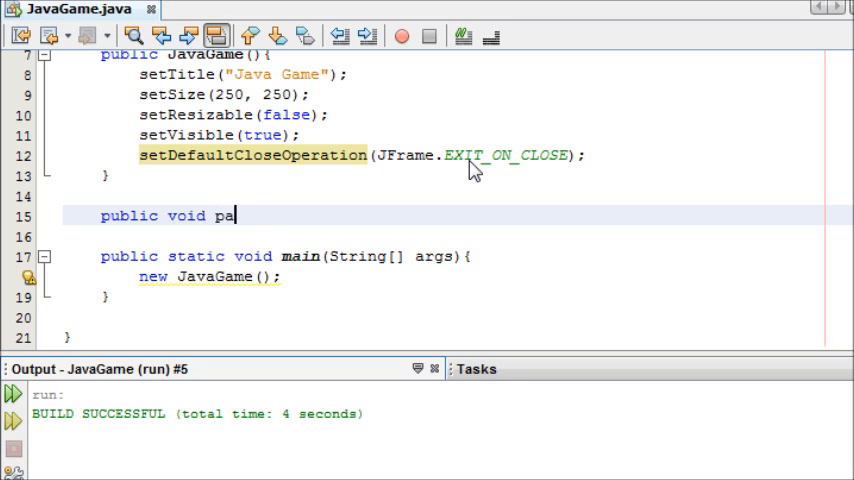
text(int(){)
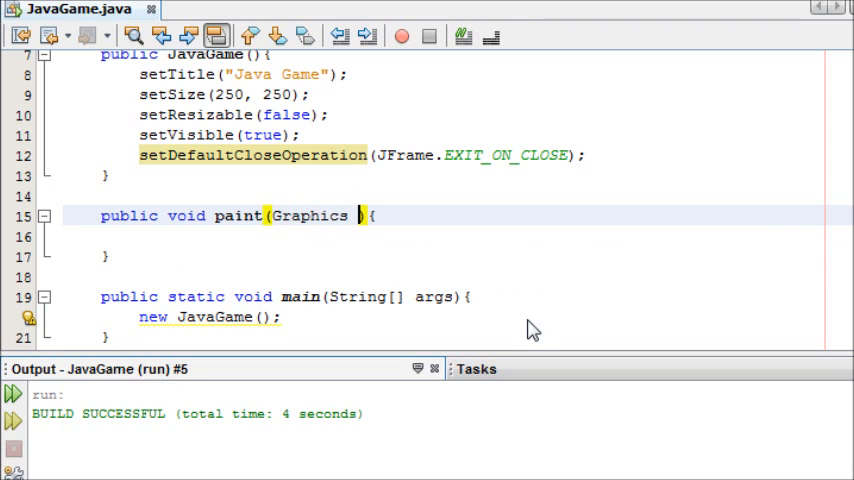
text(g)
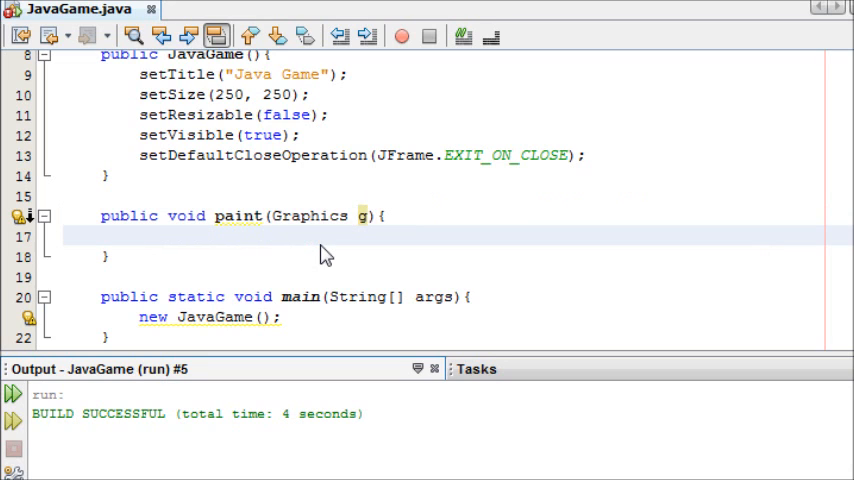
click(140, 236)
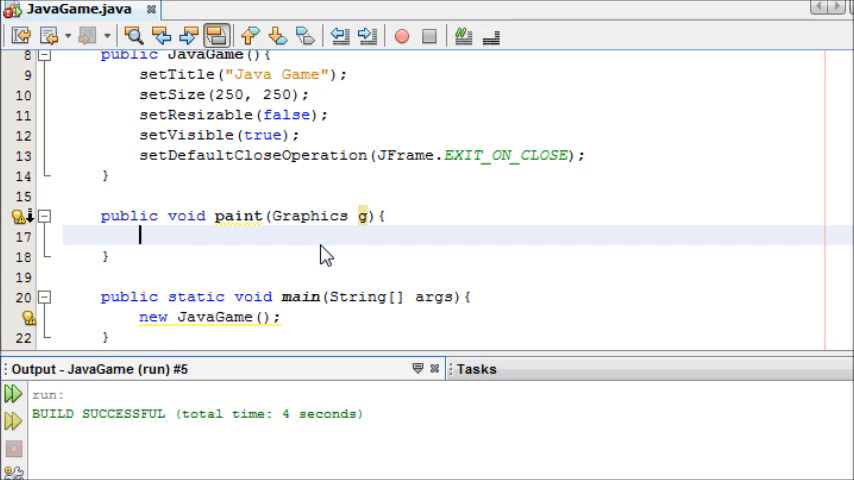
Step: Add a g.drawString call drawing "Hello World!" at x coordinate 11
text(.)
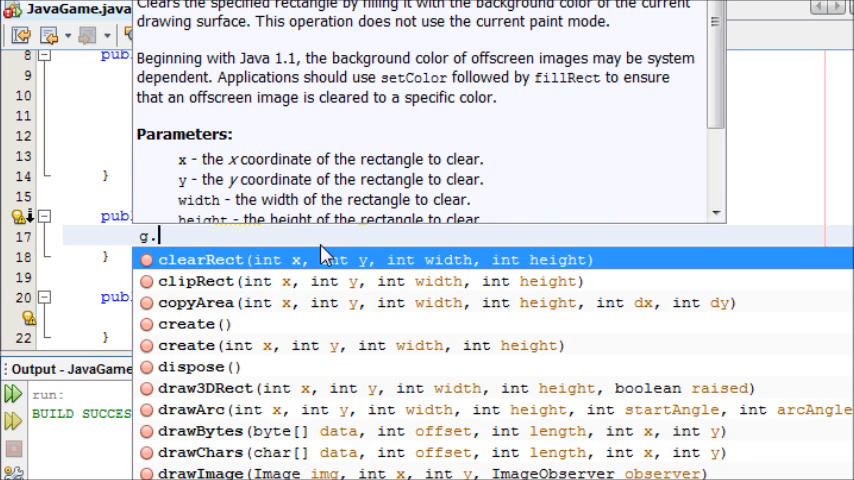
scroll(down, 3)
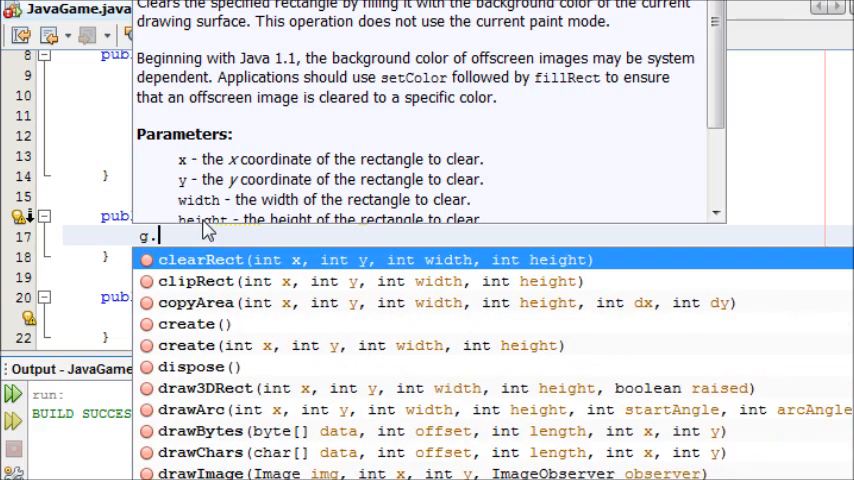
text(drawString("", WIDTH, WIDTH);)
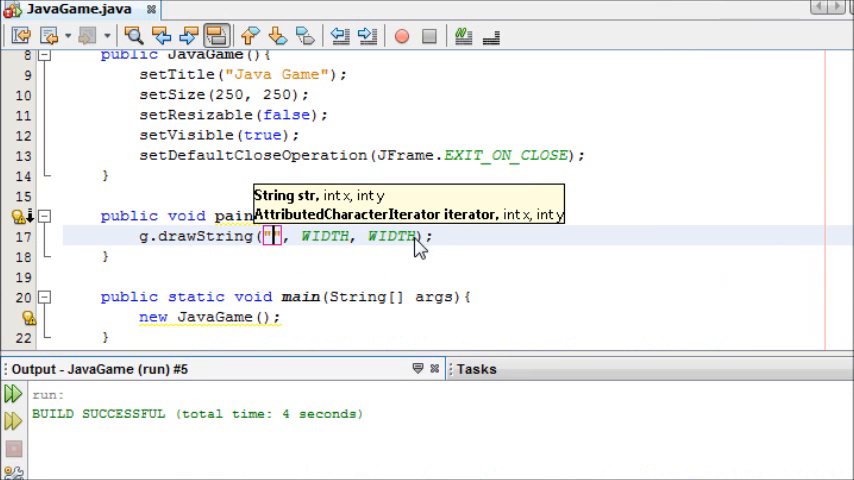
text(Hello World!)
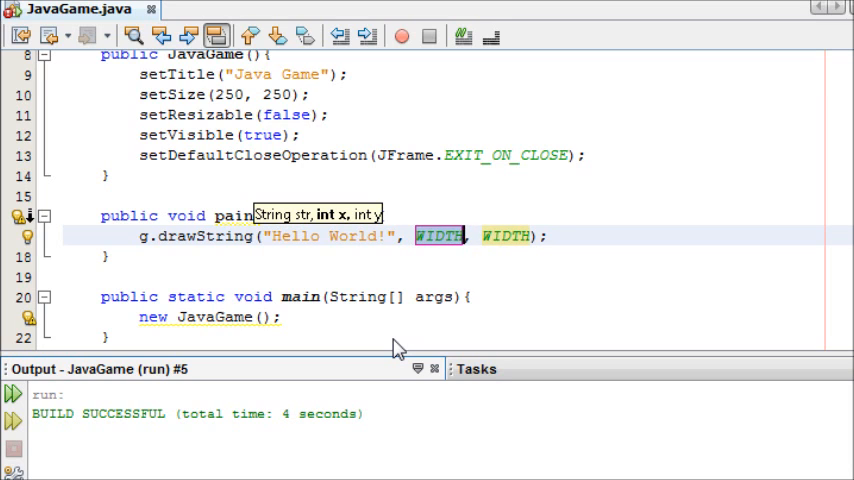
text(11)
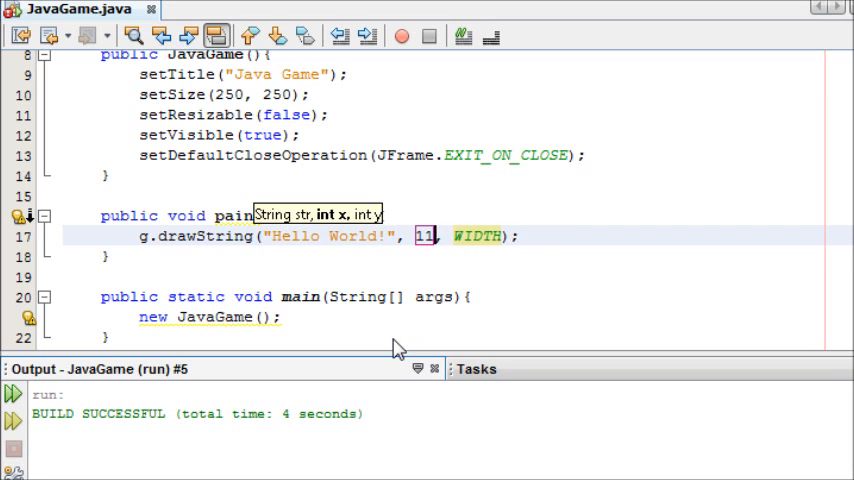
key(BackSpace)
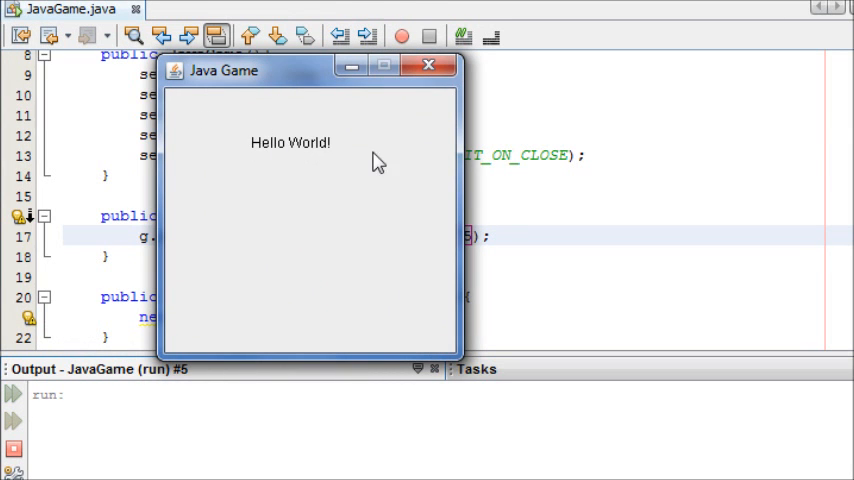
mouse_move(418, 143)
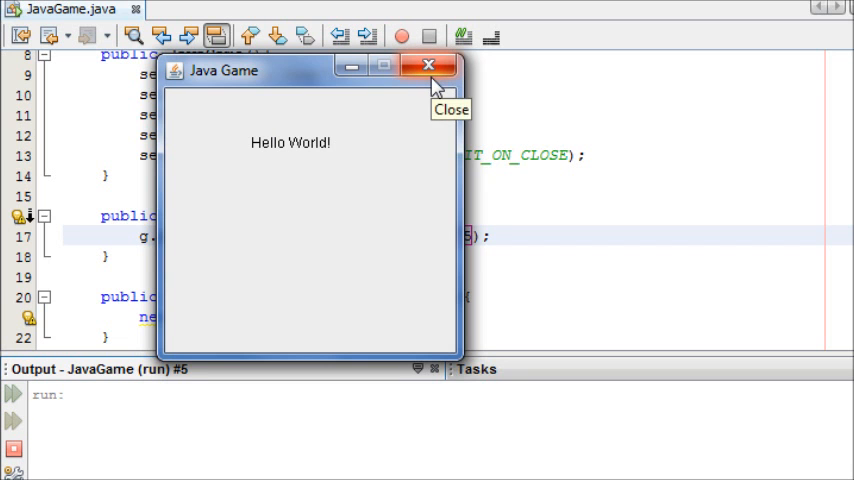
Step: Close the Java Game window showing Hello World! and return to the drawString line
click(428, 65)
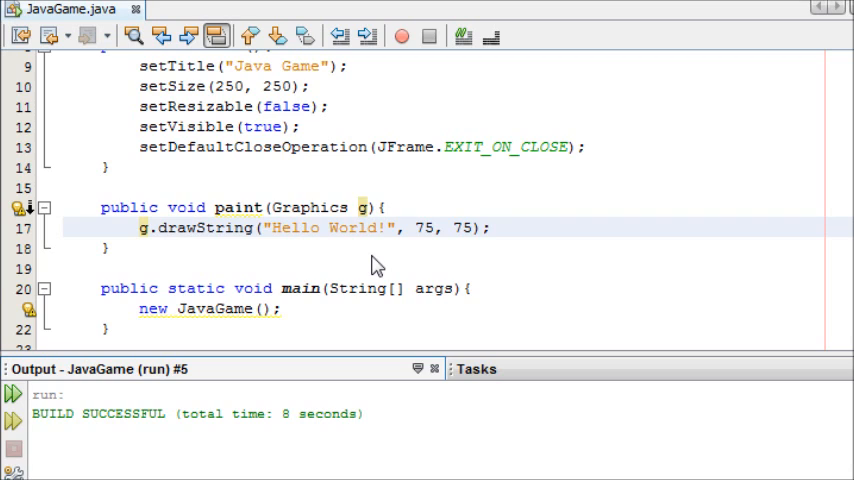
click(489, 227)
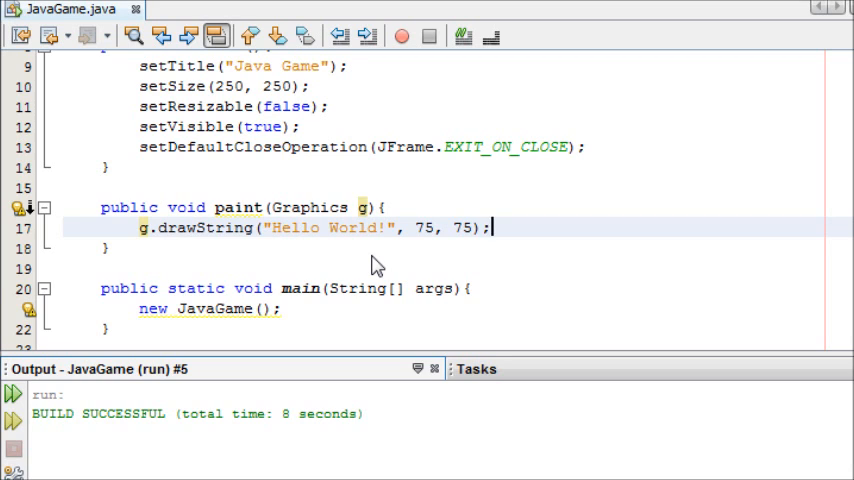